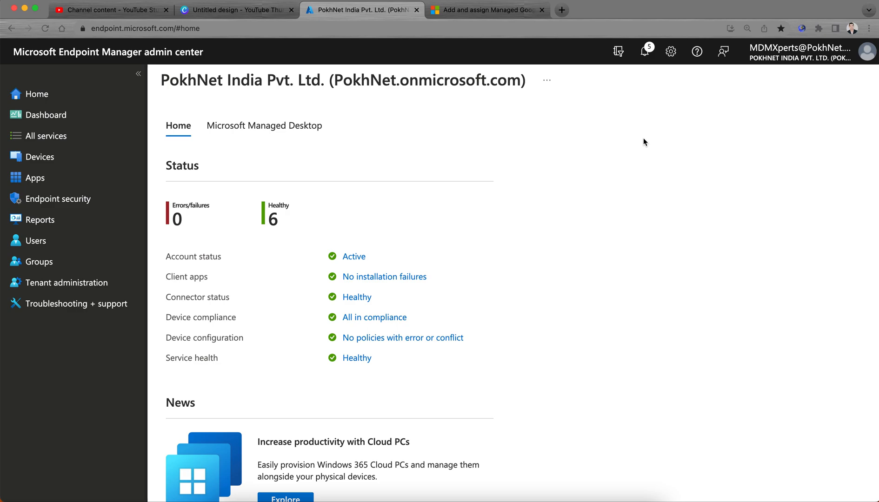
{"action": "mouse_move", "coordinate": [528, 55]}
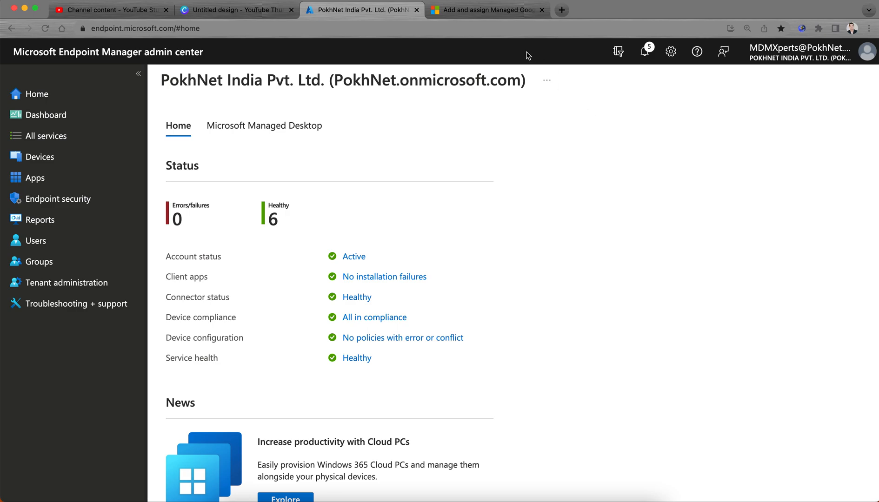
Read the Managed Google Play web links guide on Microsoft Learn, then return to the admin center
{"action": "left_click", "coordinate": [489, 10]}
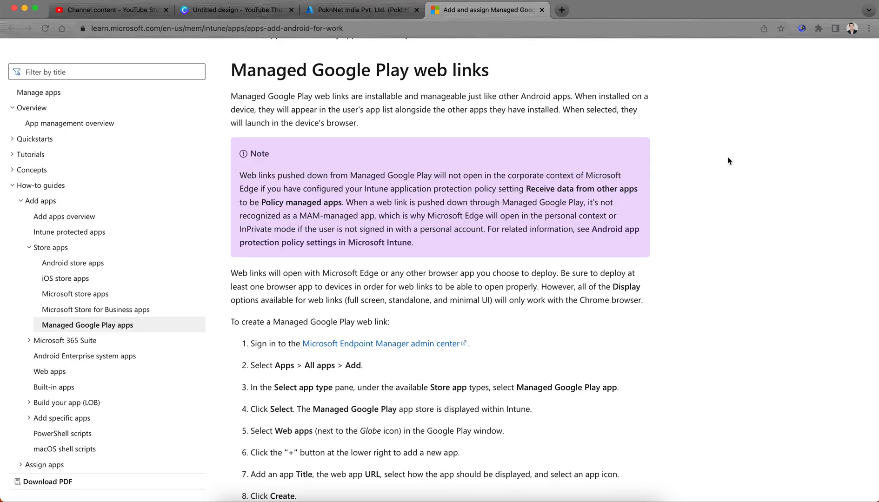
{"action": "mouse_move", "coordinate": [675, 100]}
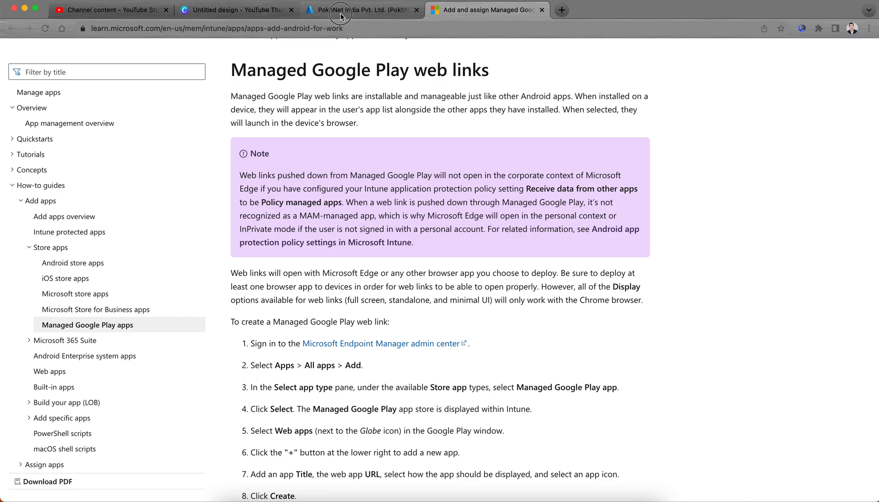
{"action": "left_click", "coordinate": [342, 10]}
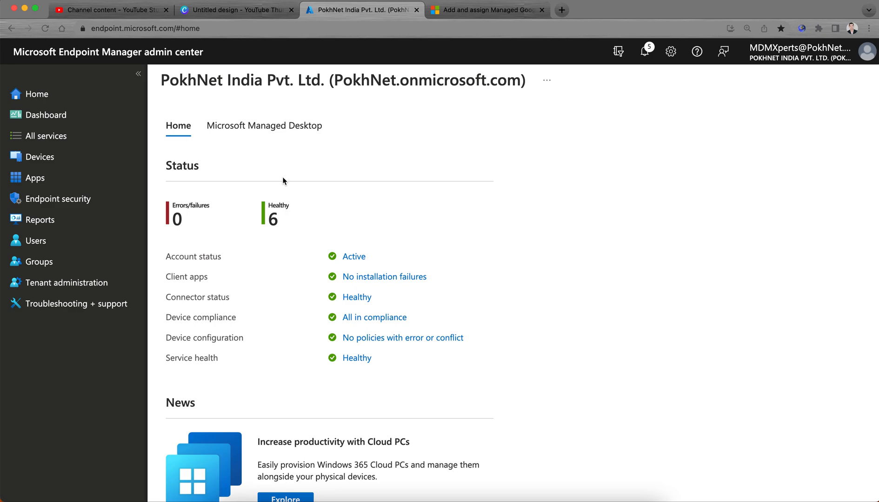
{"action": "mouse_move", "coordinate": [261, 163]}
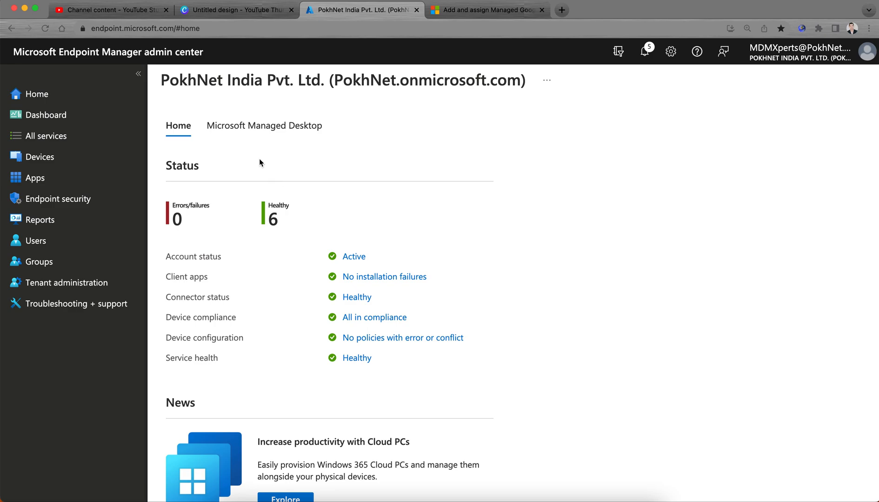
{"action": "mouse_move", "coordinate": [416, 172]}
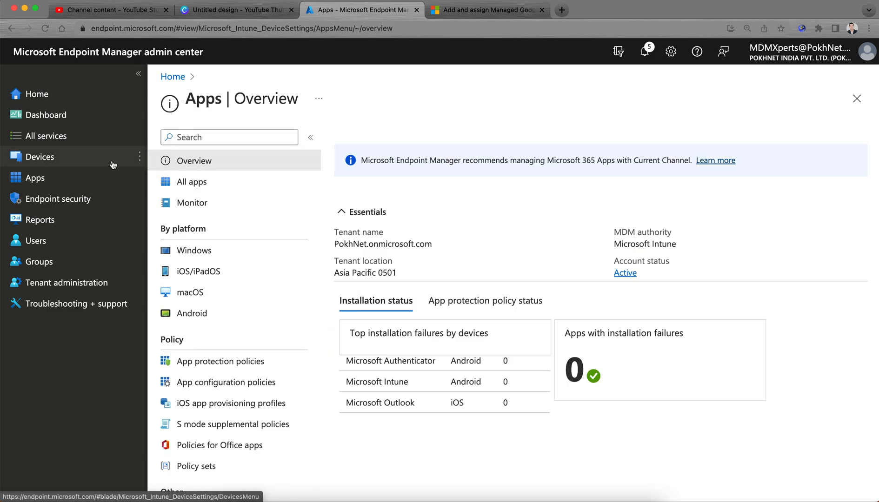
{"action": "mouse_move", "coordinate": [221, 272]}
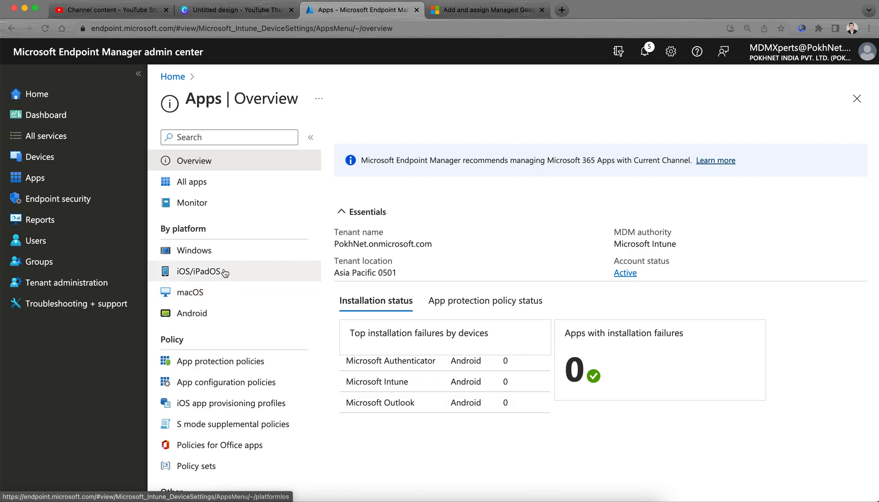
From the iOS/iPadOS apps list, add a new app with Web link as its app type
{"action": "left_click", "coordinate": [362, 138]}
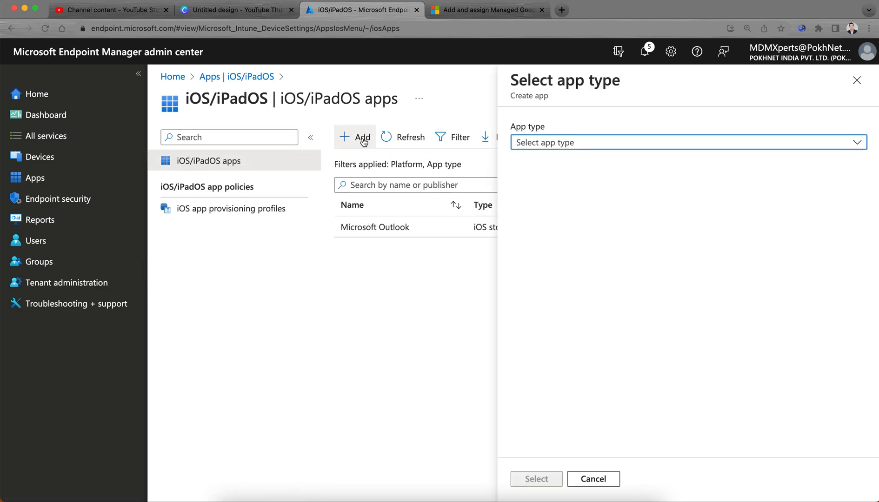
{"action": "left_click", "coordinate": [686, 143]}
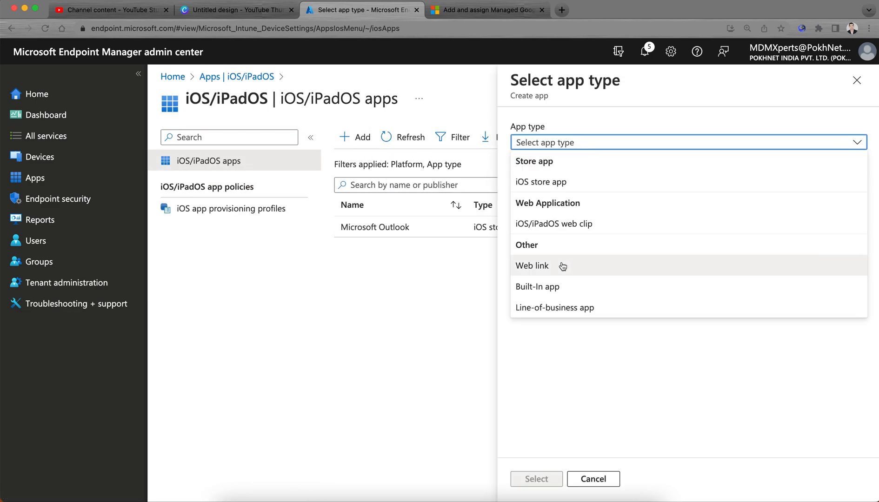
{"action": "left_click", "coordinate": [532, 266]}
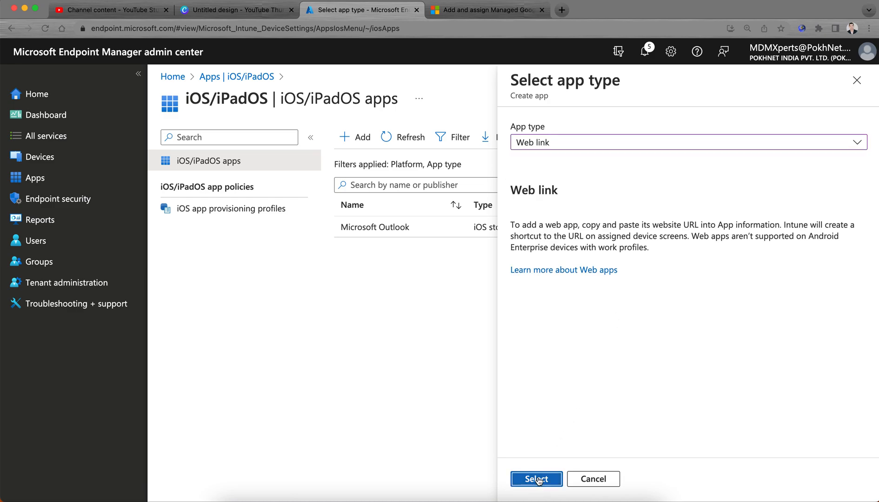
{"action": "left_click", "coordinate": [536, 479]}
{"action": "type", "text": "Your compa"}
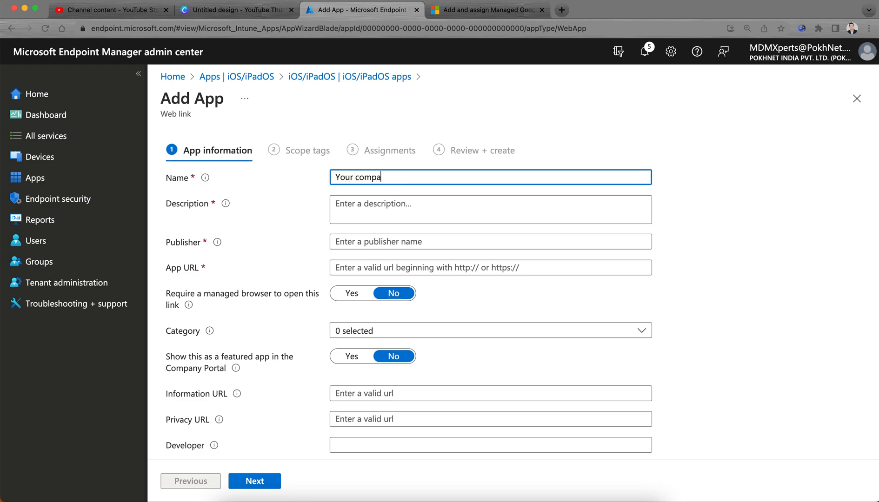
Name the app as the company intranet link and set its URL to the https intranet .com address
{"action": "type", "text": "ny inn"}
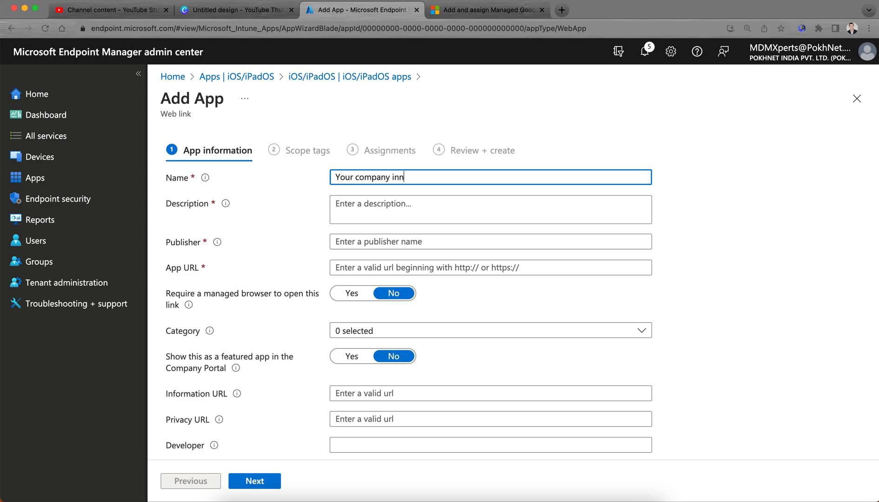
{"action": "type", "text": "tran"}
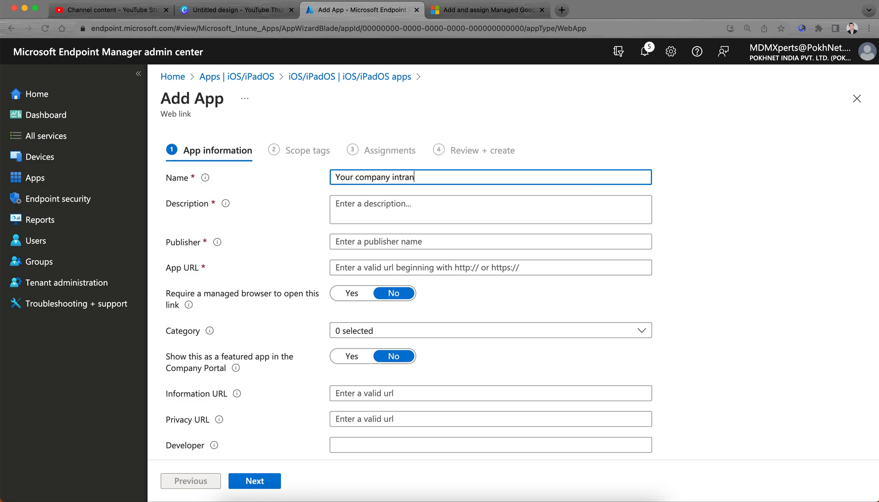
{"action": "type", "text": "et link"}
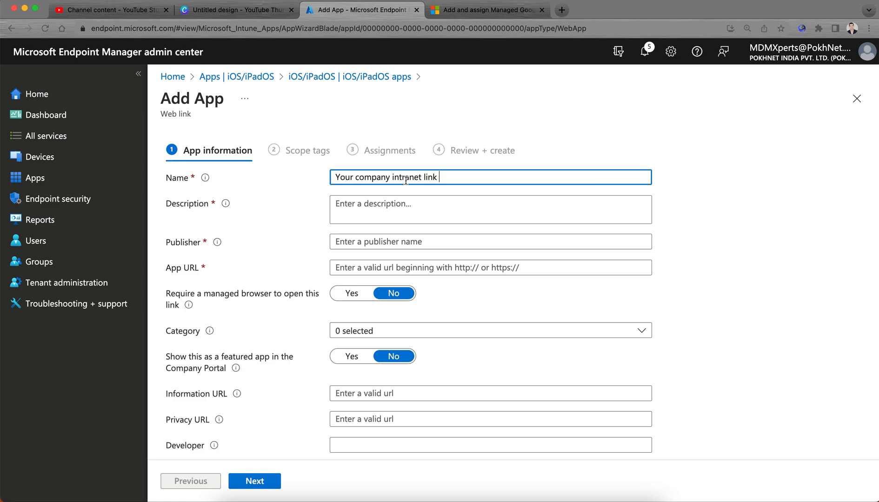
{"action": "left_click", "coordinate": [489, 210]}
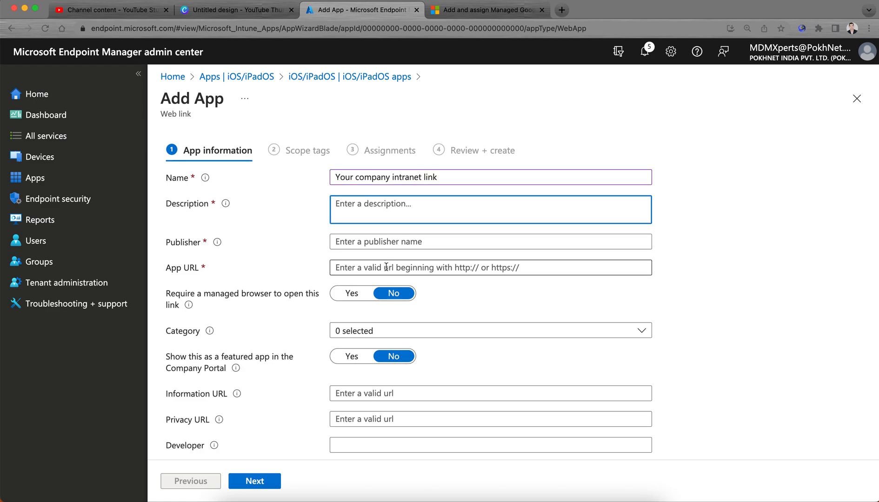
{"action": "left_click", "coordinate": [491, 267]}
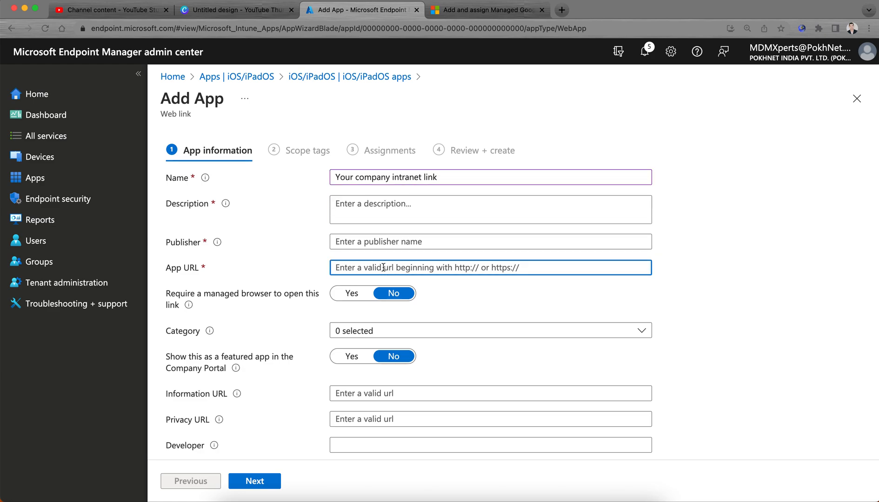
{"action": "type", "text": "https://compan"}
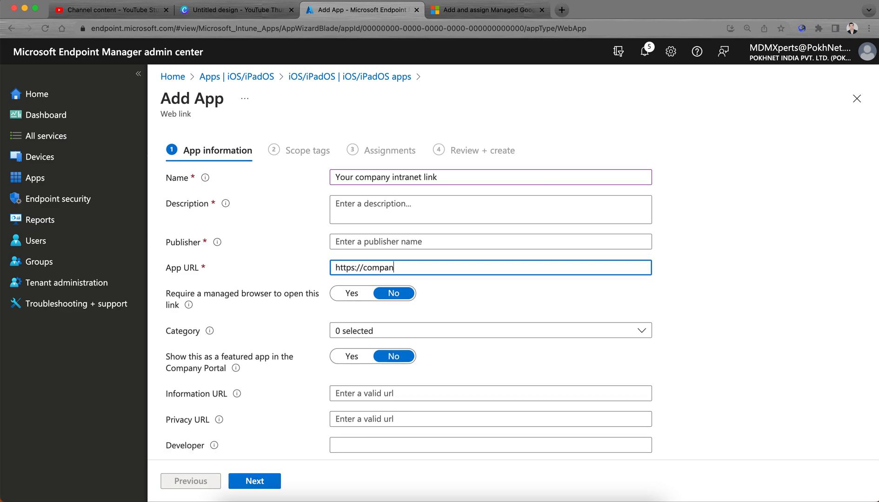
{"action": "type", "text": "yintranet"}
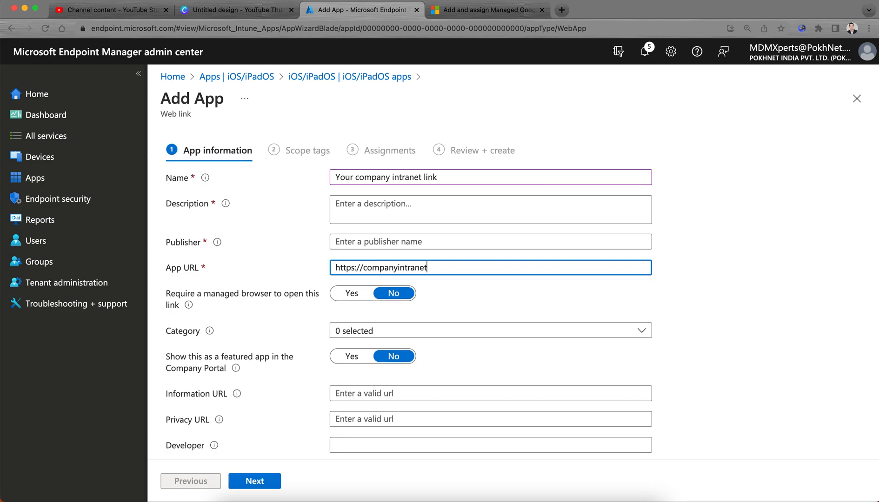
{"action": "type", "text": ".com"}
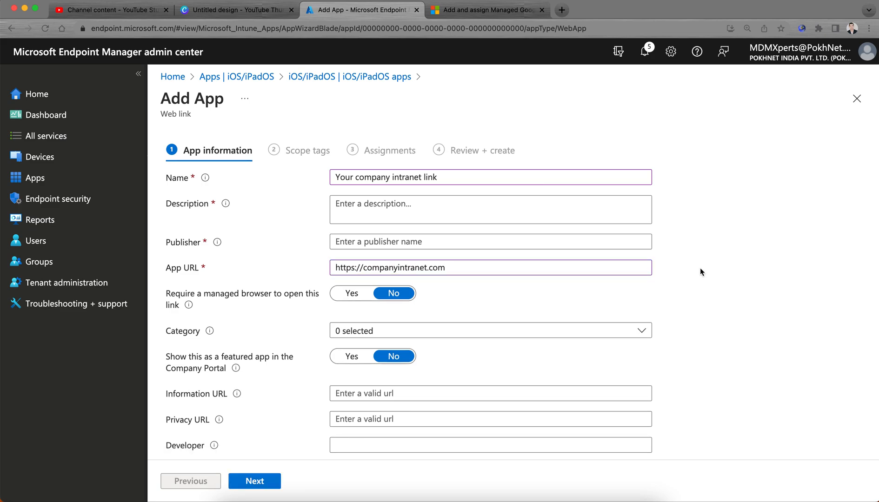
Enable Require a managed browser and Featured, choose the Productivity category, revealing missing required fields
{"action": "scroll", "scroll_direction": "down", "scroll_amount": 3}
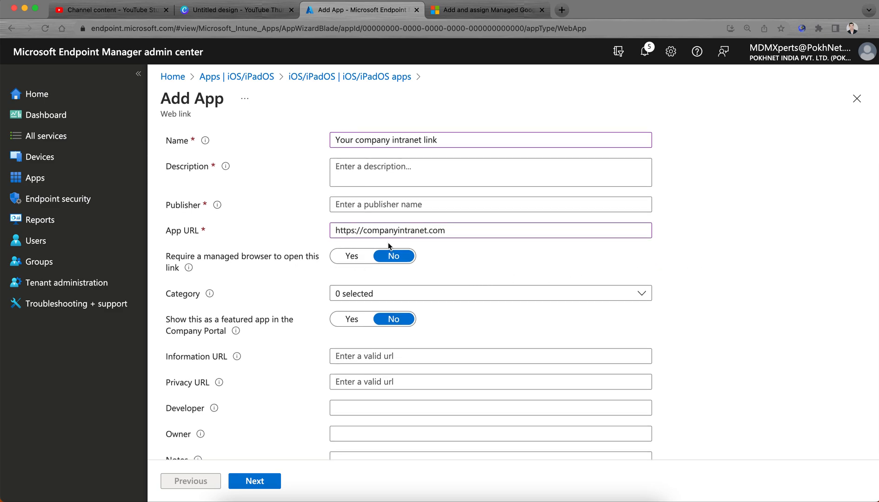
{"action": "left_click", "coordinate": [440, 230]}
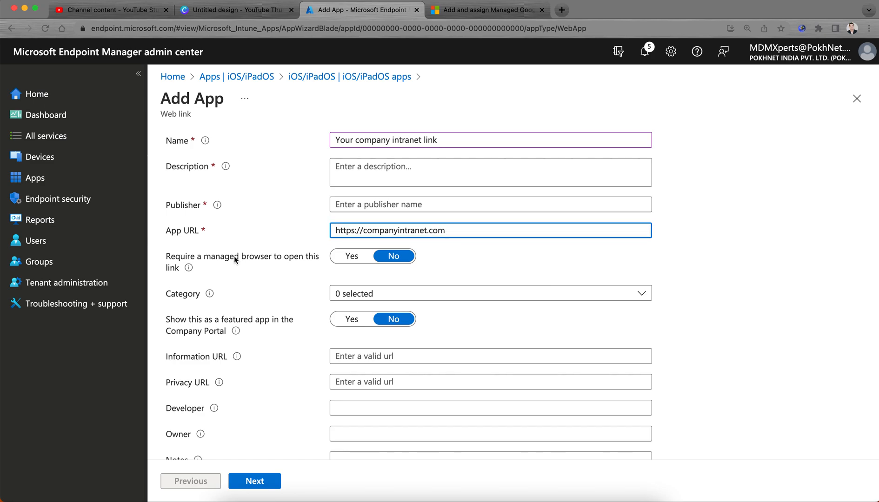
{"action": "mouse_move", "coordinate": [316, 273]}
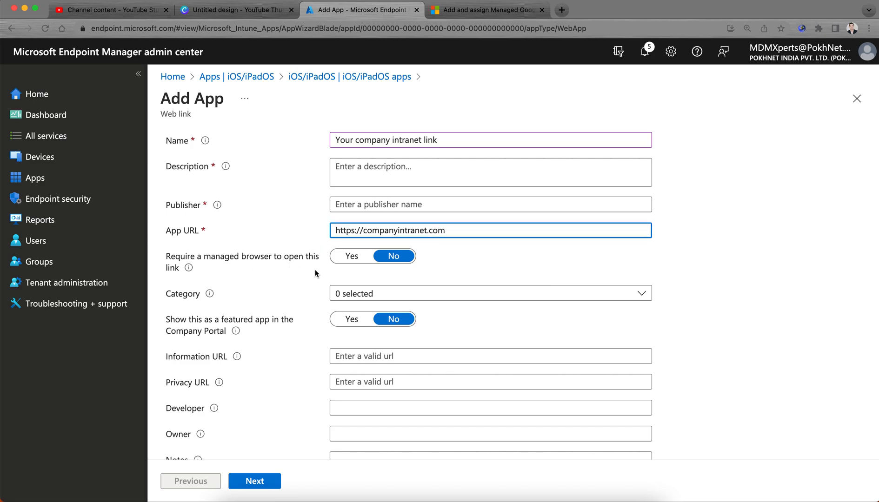
{"action": "left_click", "coordinate": [352, 256]}
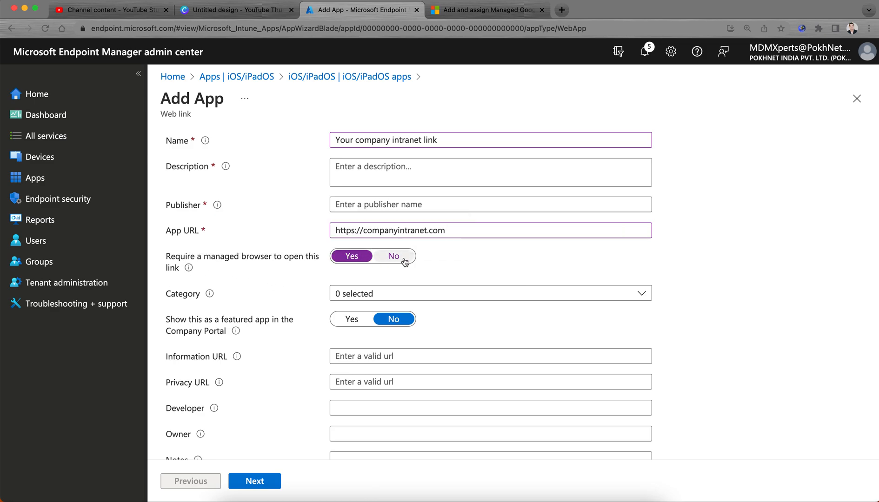
{"action": "left_click", "coordinate": [393, 257]}
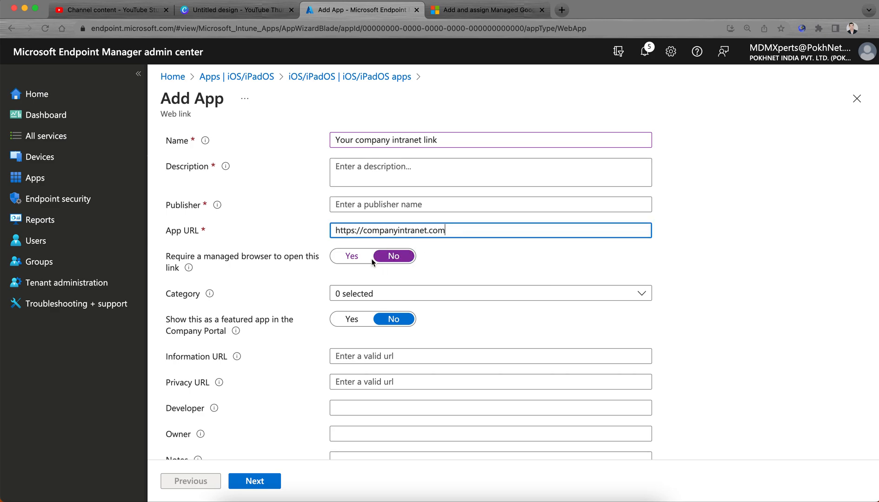
{"action": "left_click", "coordinate": [352, 257]}
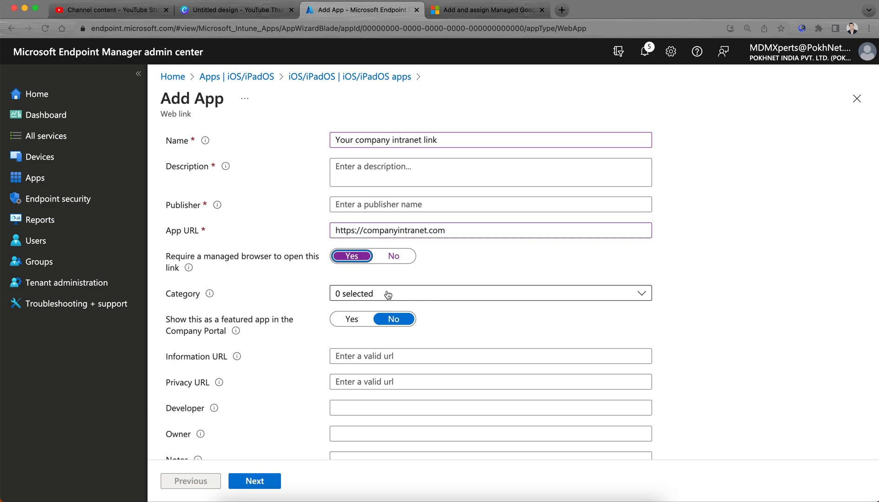
{"action": "left_click", "coordinate": [341, 180]}
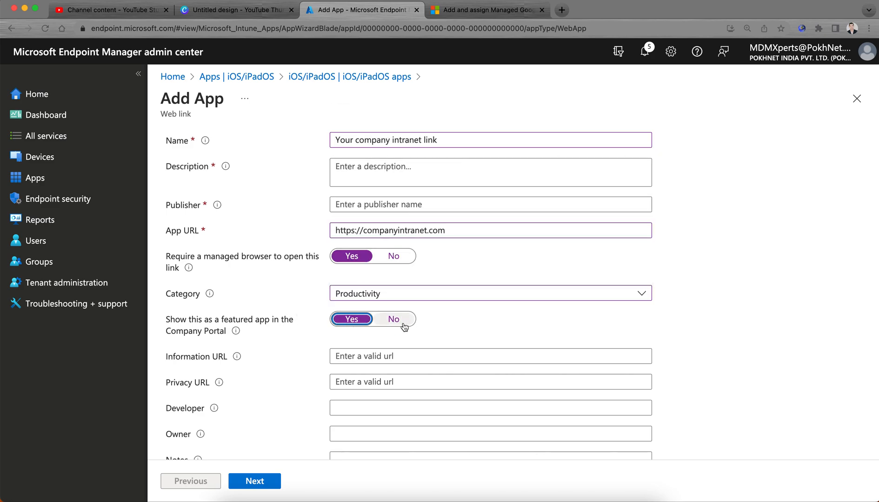
{"action": "scroll", "scroll_direction": "down", "scroll_amount": 3}
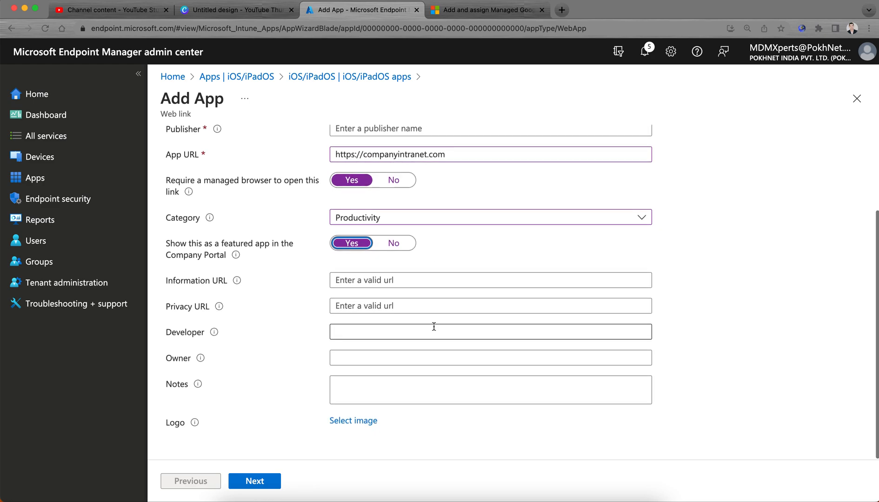
{"action": "left_click", "coordinate": [254, 481]}
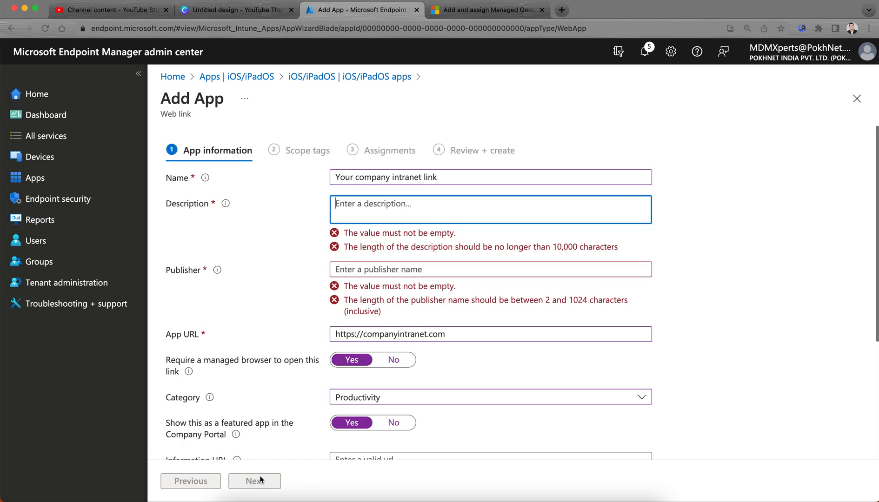
Fill the description 'Your company intranet link' and start the publisher as Company name
{"action": "left_click", "coordinate": [450, 176]}
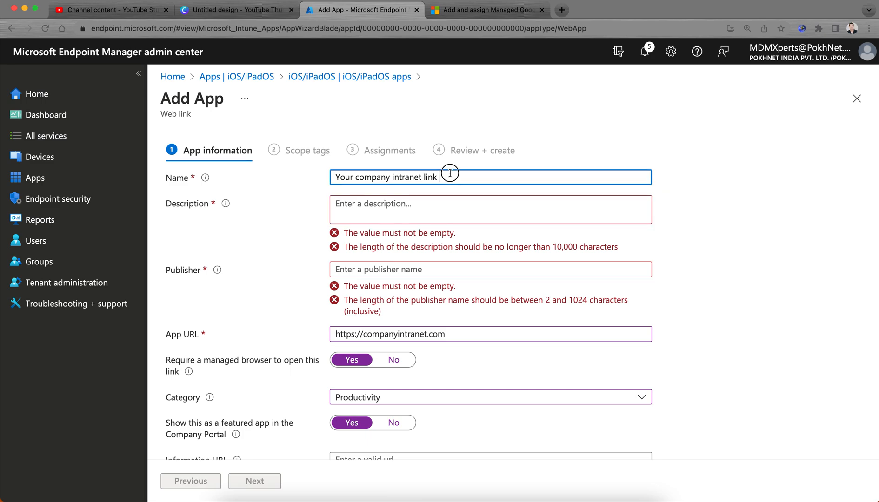
{"action": "type", "text": "Your company intranet link"}
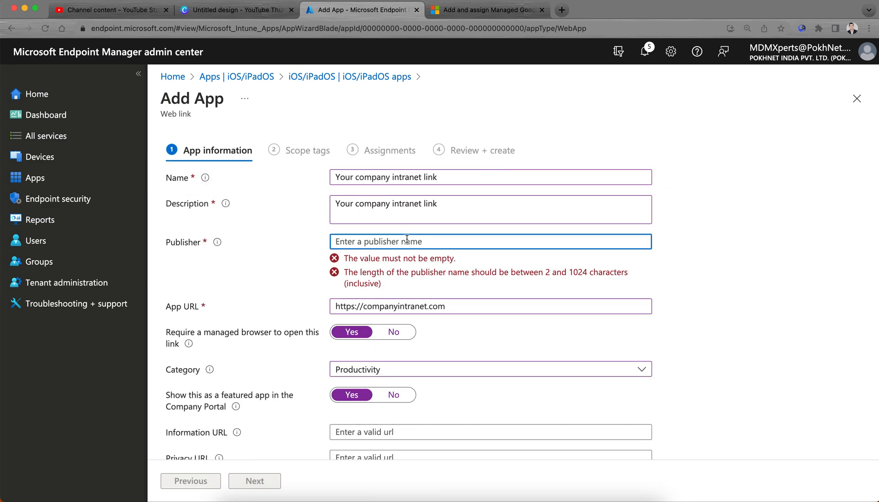
{"action": "type", "text": "Company name"}
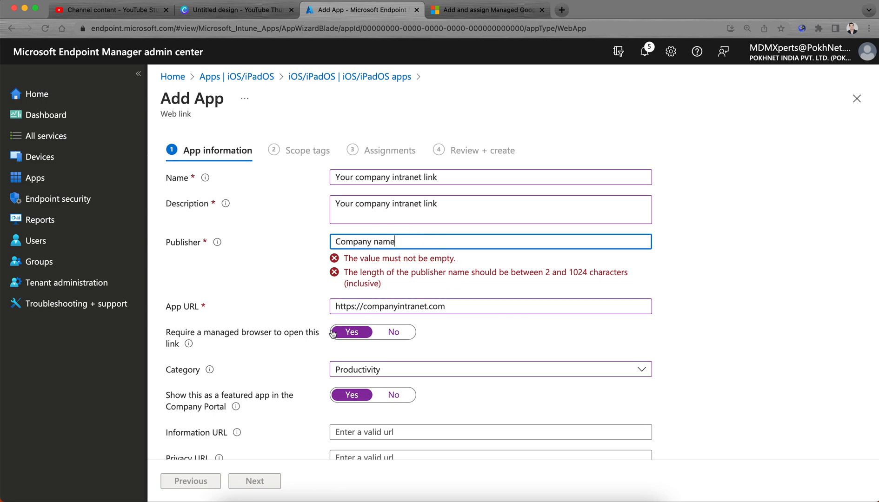
Apply the Default scope tag to the web link and continue to the Assignments step
{"action": "left_click", "coordinate": [255, 482]}
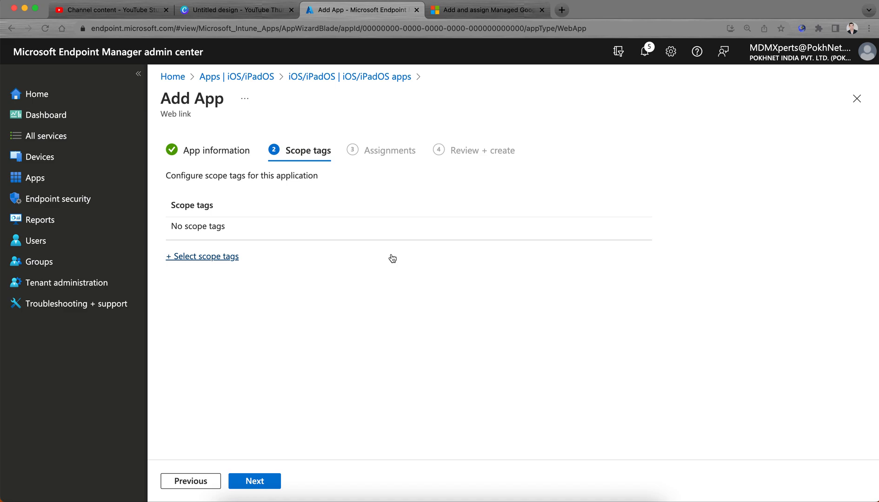
{"action": "left_click", "coordinate": [203, 257]}
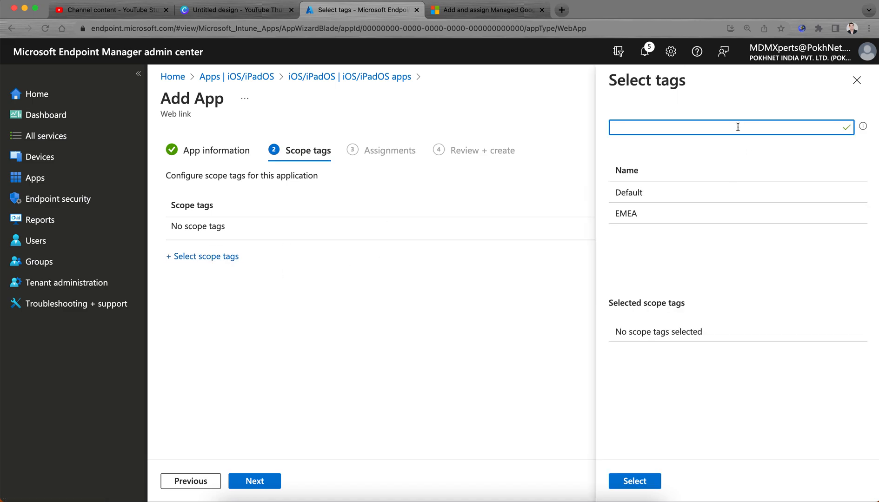
{"action": "left_click", "coordinate": [628, 193]}
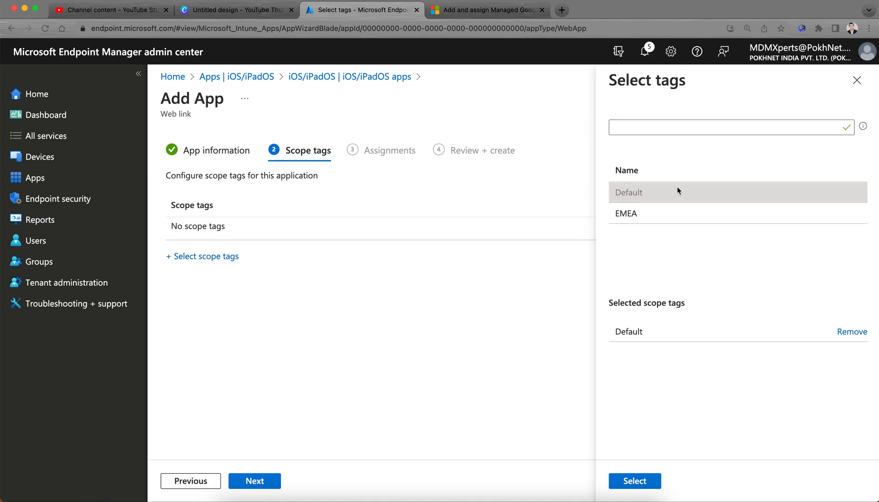
{"action": "left_click", "coordinate": [634, 494]}
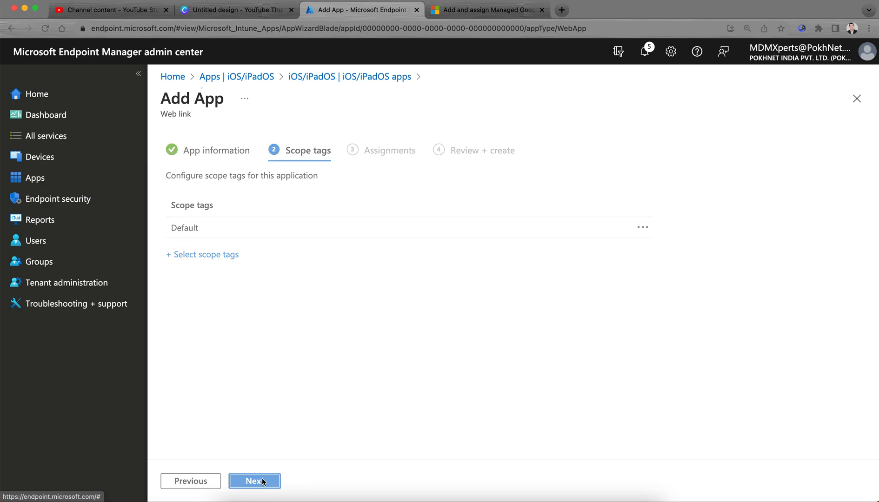
{"action": "left_click", "coordinate": [255, 481]}
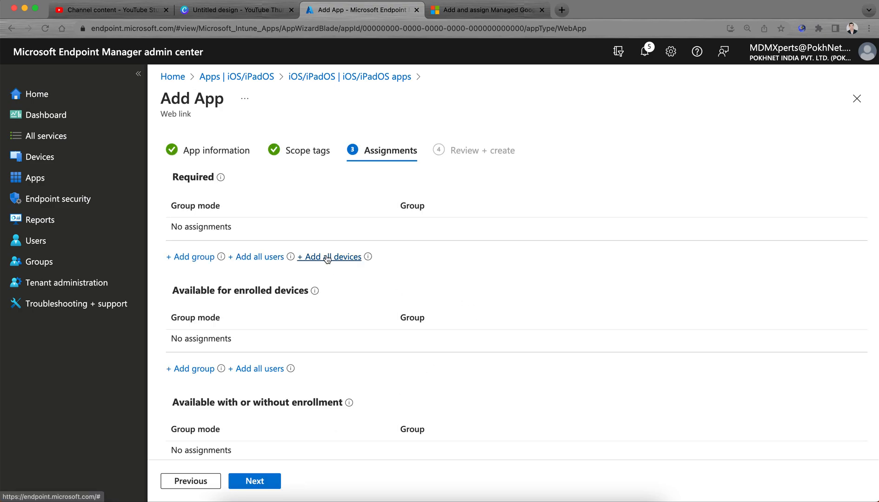
{"action": "mouse_move", "coordinate": [347, 322]}
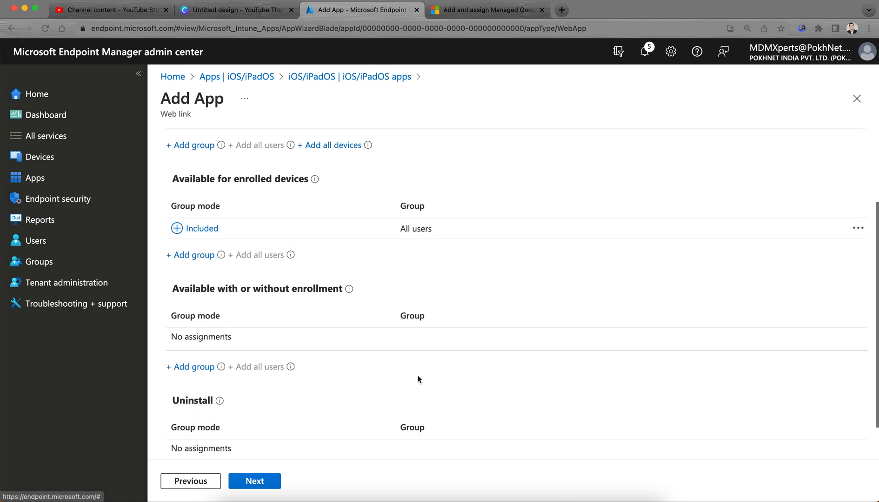
Assign the link as available to all users, review the summary and create the app
{"action": "left_click", "coordinate": [255, 481]}
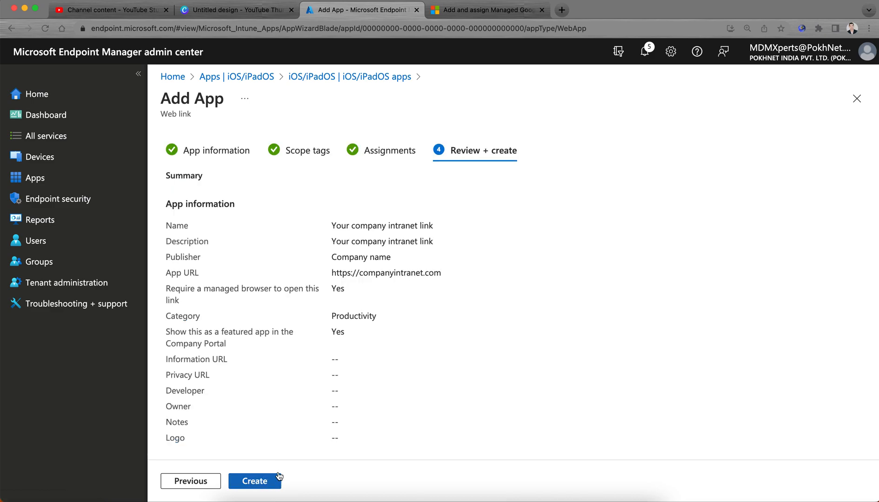
{"action": "left_click", "coordinate": [255, 482]}
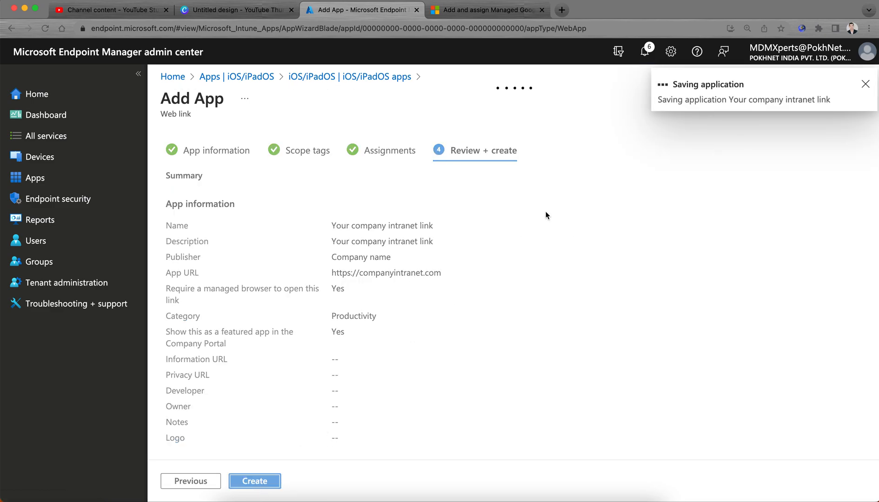
{"action": "left_click", "coordinate": [255, 481]}
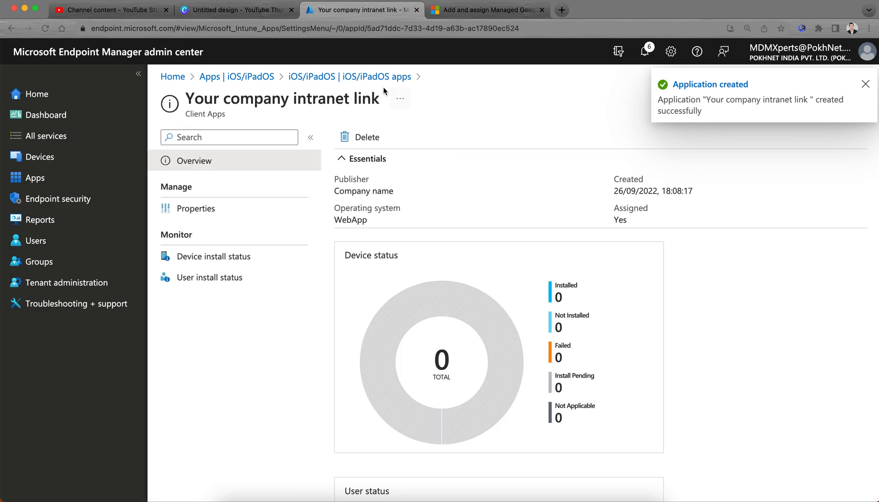
Go back to the Apps overview and show the Android apps list with the intranet web link
{"action": "left_click", "coordinate": [350, 76]}
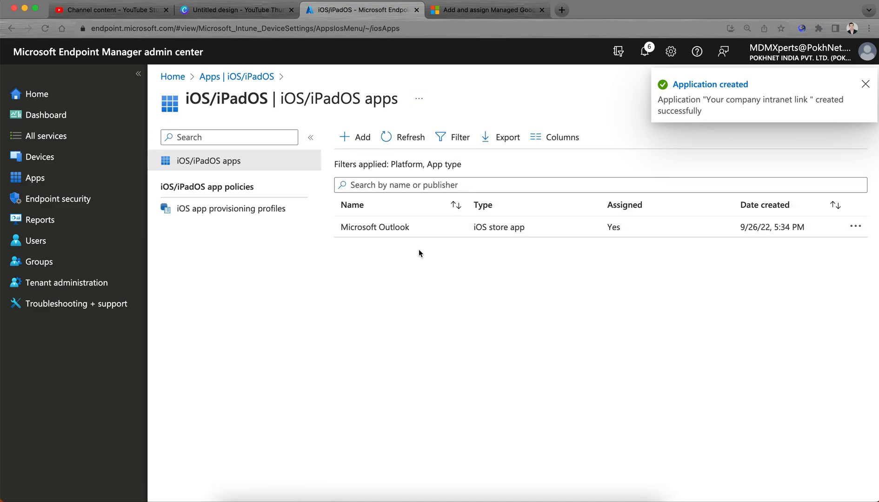
{"action": "left_click", "coordinate": [864, 83]}
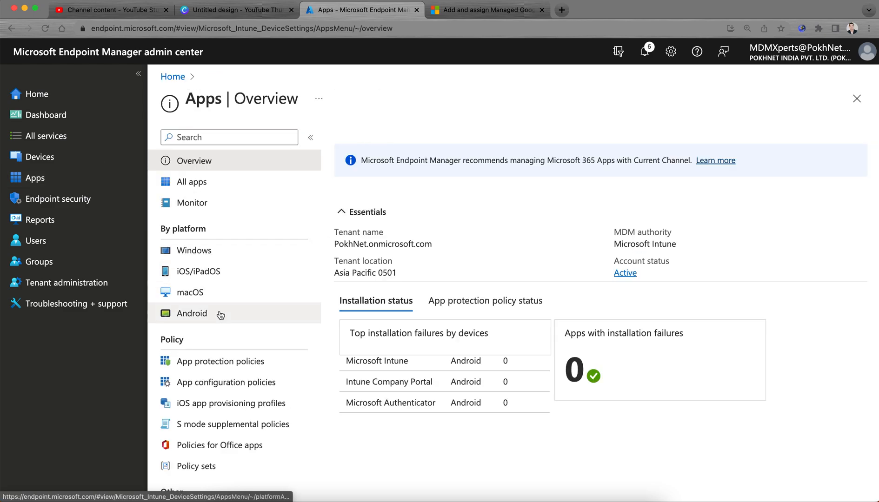
{"action": "left_click", "coordinate": [192, 313]}
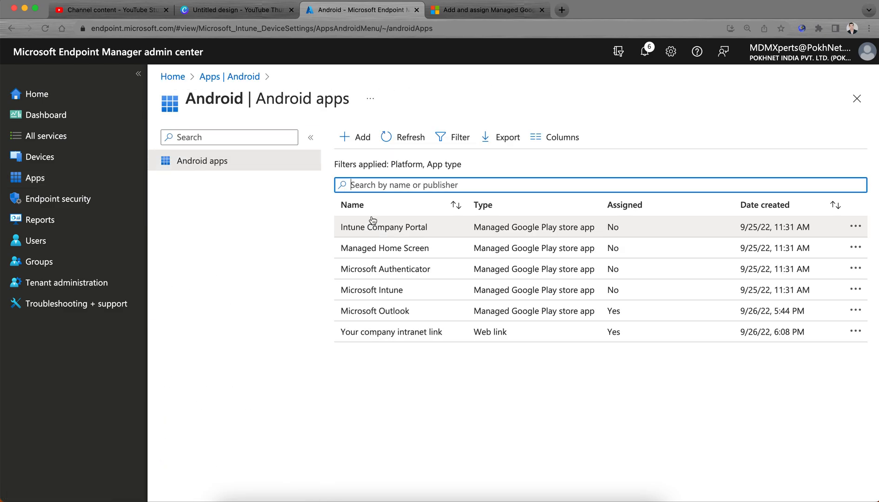
Add a new Android app, pick Web link, then reopen the app type list
{"action": "left_click", "coordinate": [354, 138]}
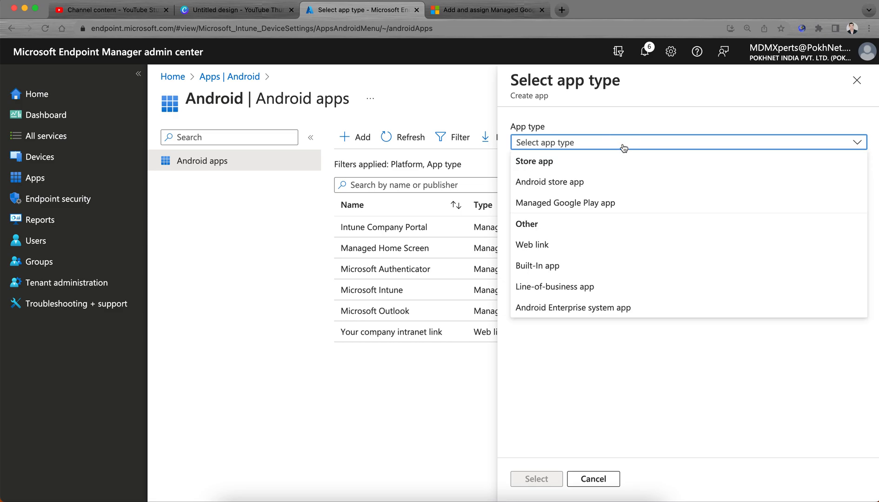
{"action": "mouse_move", "coordinate": [586, 282]}
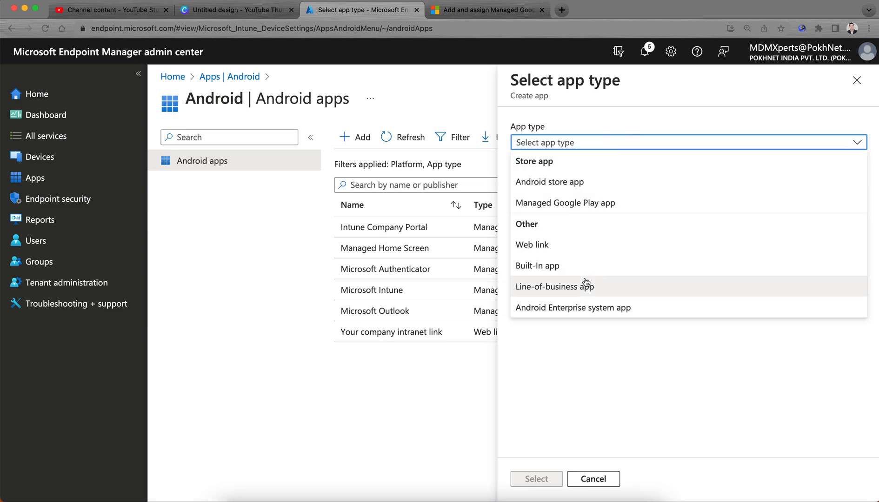
{"action": "mouse_move", "coordinate": [591, 248]}
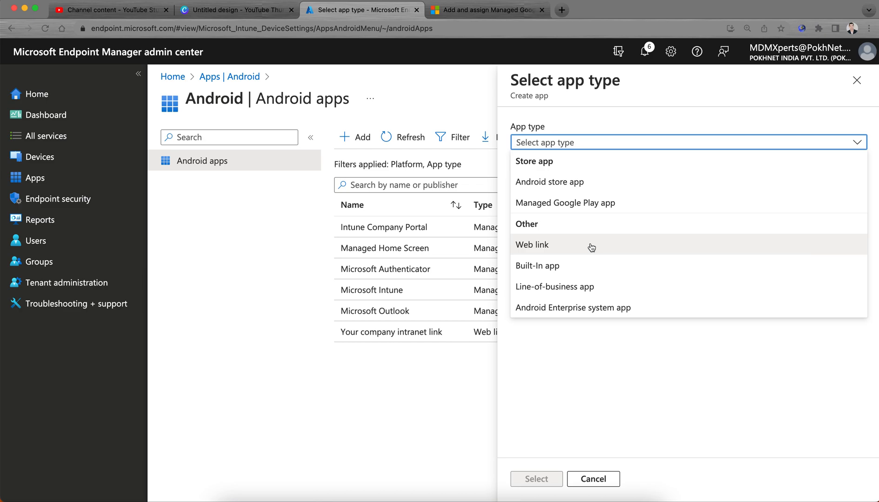
{"action": "left_click", "coordinate": [532, 245]}
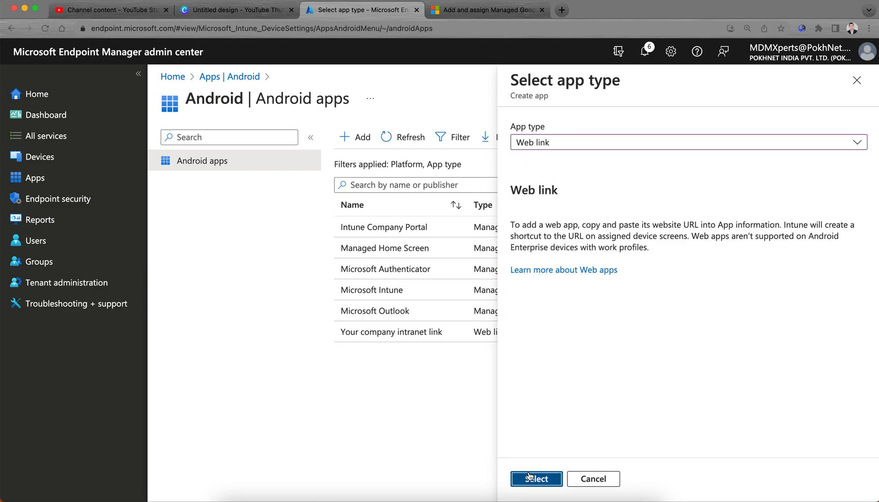
{"action": "left_click", "coordinate": [535, 492]}
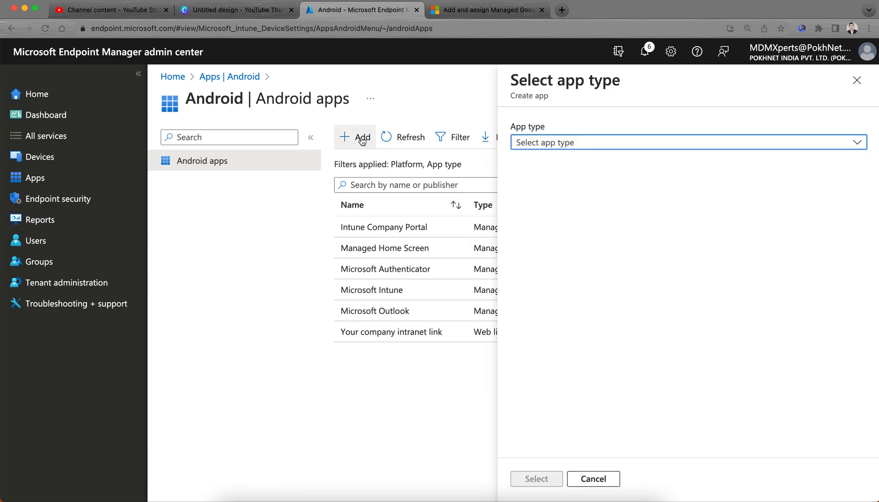
{"action": "left_click", "coordinate": [686, 142]}
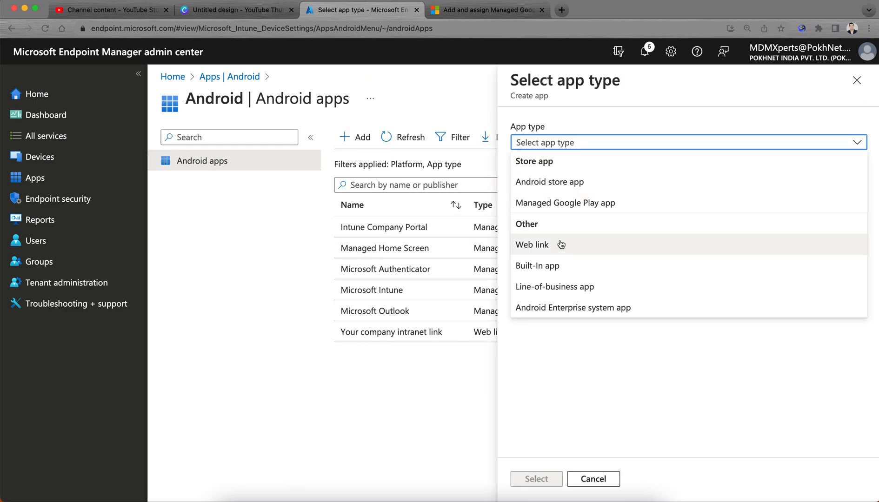
{"action": "mouse_move", "coordinate": [561, 245]}
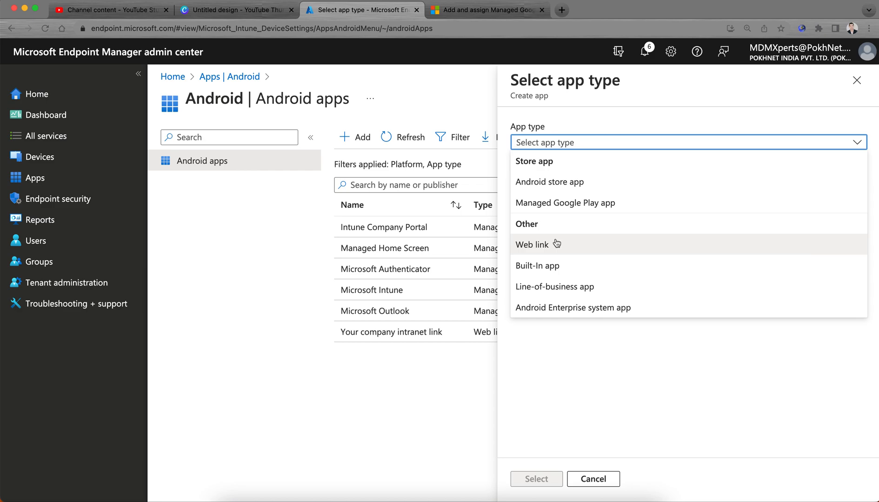
{"action": "mouse_move", "coordinate": [584, 225]}
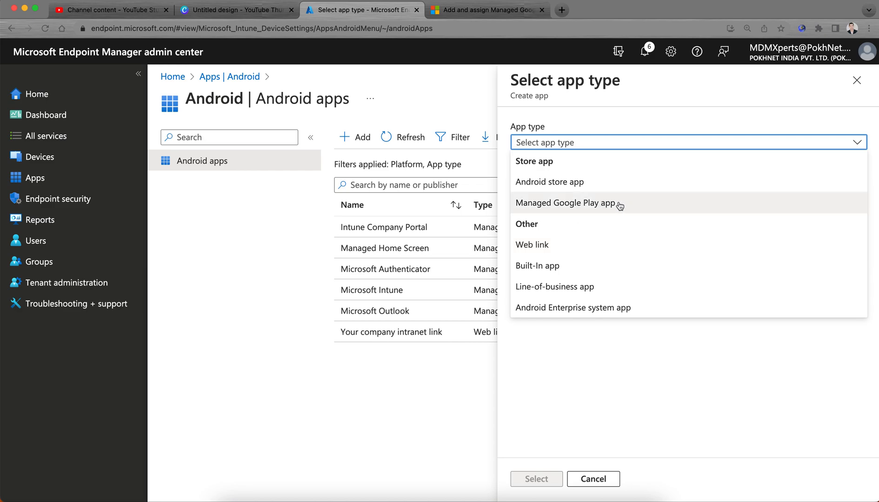
{"action": "mouse_move", "coordinate": [629, 210]}
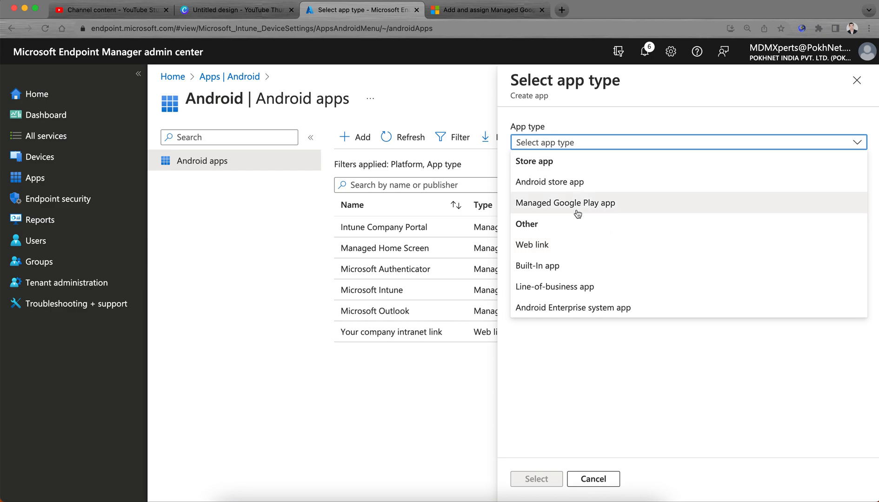
{"action": "mouse_move", "coordinate": [610, 213]}
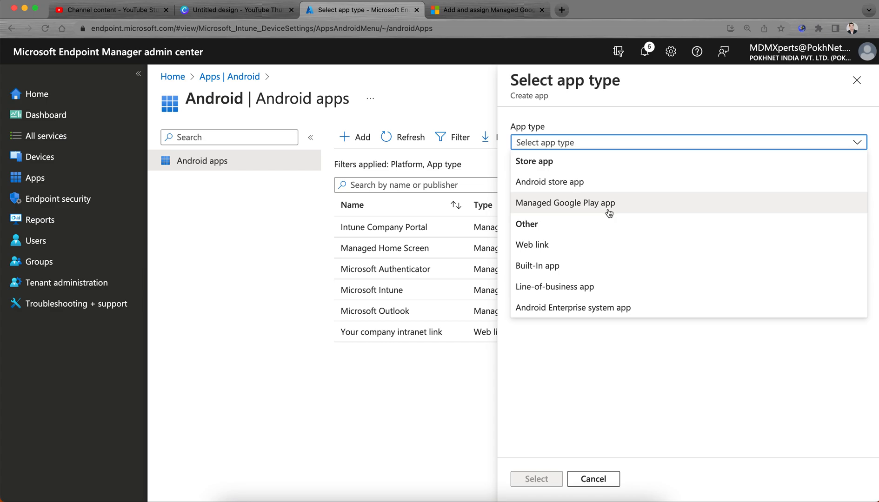
Pick Managed Google Play as the app type, return to the Android list and add another app
{"action": "left_click", "coordinate": [565, 203]}
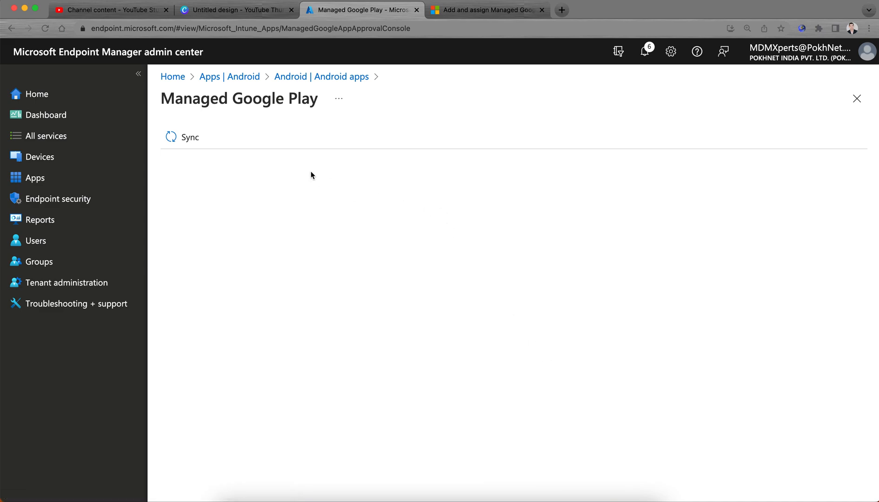
{"action": "mouse_move", "coordinate": [373, 223]}
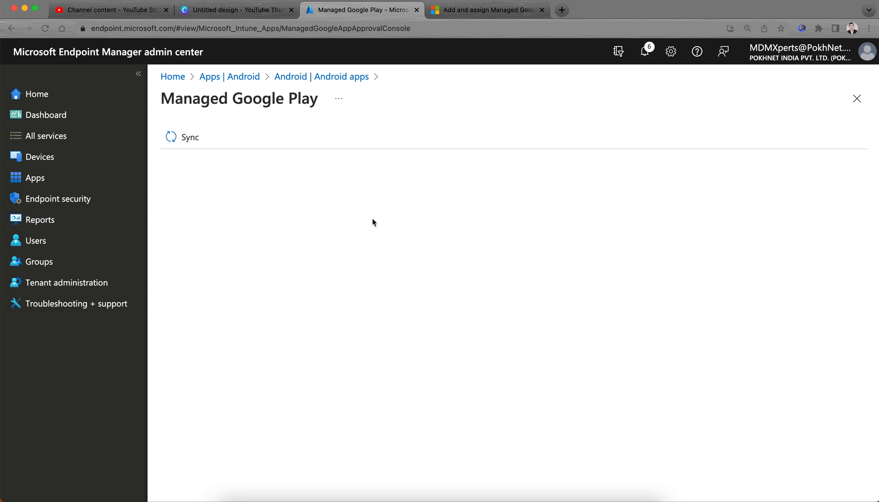
{"action": "left_click", "coordinate": [321, 77]}
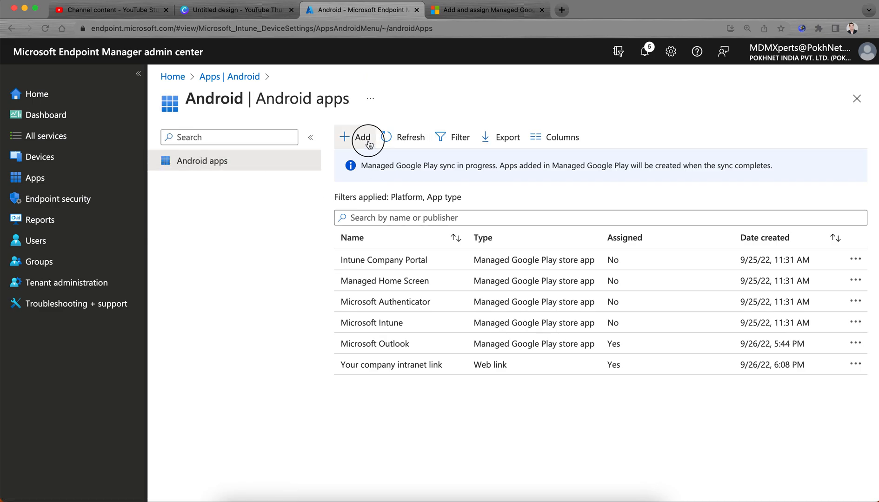
{"action": "left_click", "coordinate": [364, 137]}
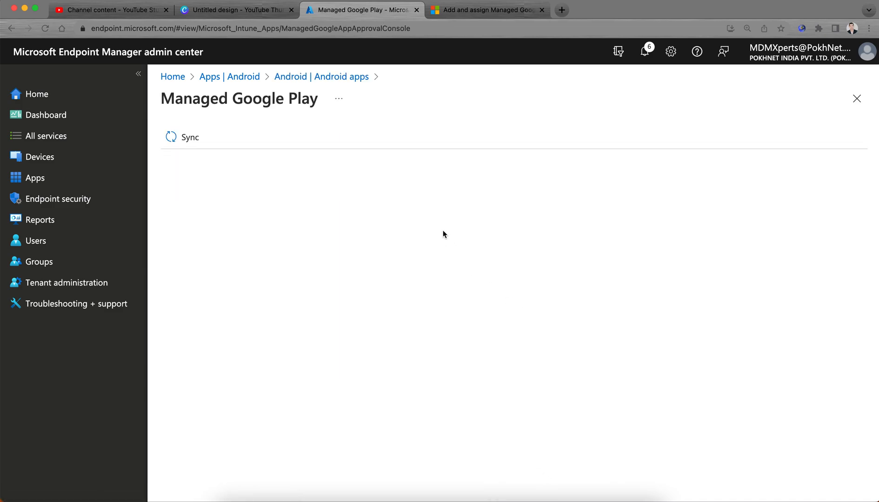
{"action": "mouse_move", "coordinate": [556, 223]}
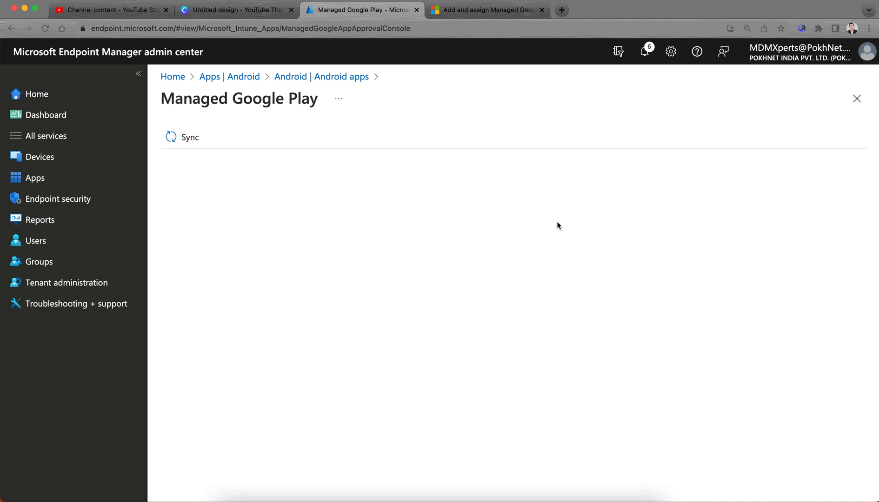
{"action": "mouse_move", "coordinate": [597, 180]}
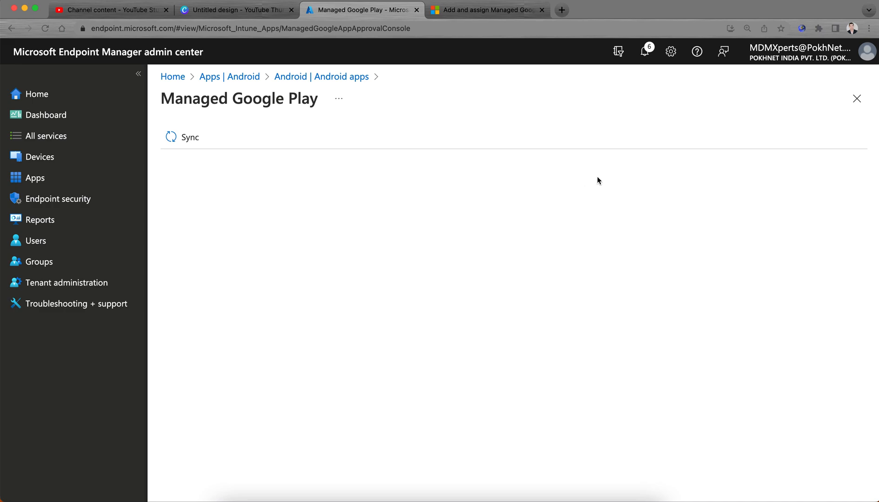
{"action": "mouse_move", "coordinate": [529, 184]}
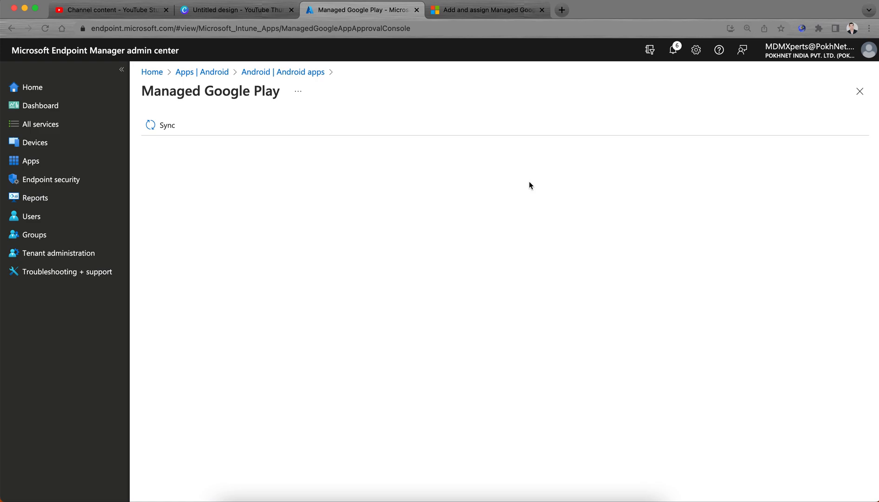
{"action": "mouse_move", "coordinate": [310, 80]}
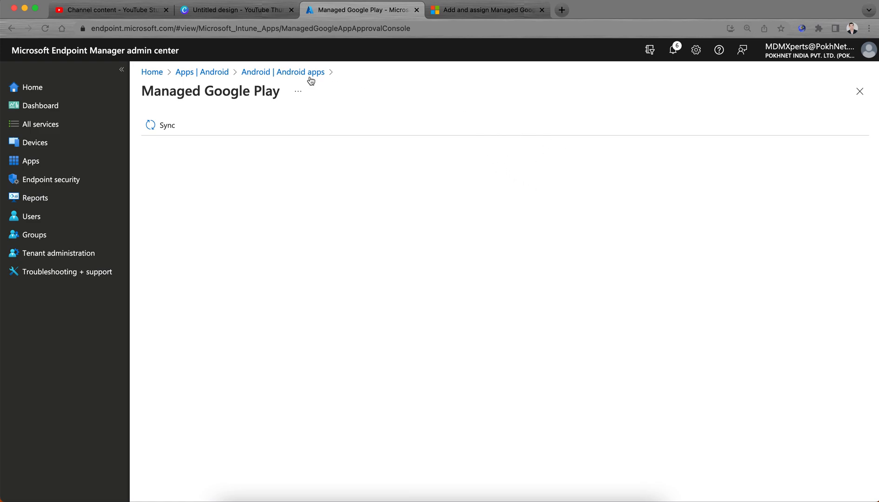
{"action": "mouse_move", "coordinate": [307, 79]}
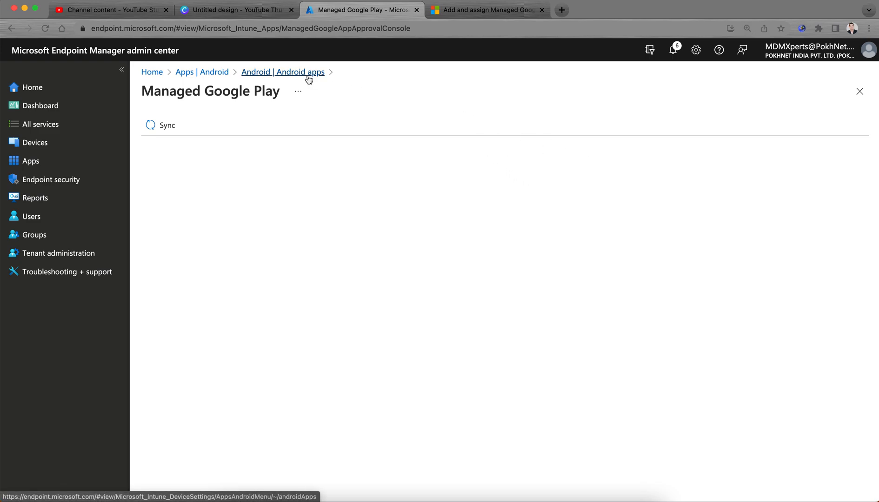
Restart the Android app addition with Managed Google Play app type, opening the Google Play console
{"action": "left_click", "coordinate": [282, 73]}
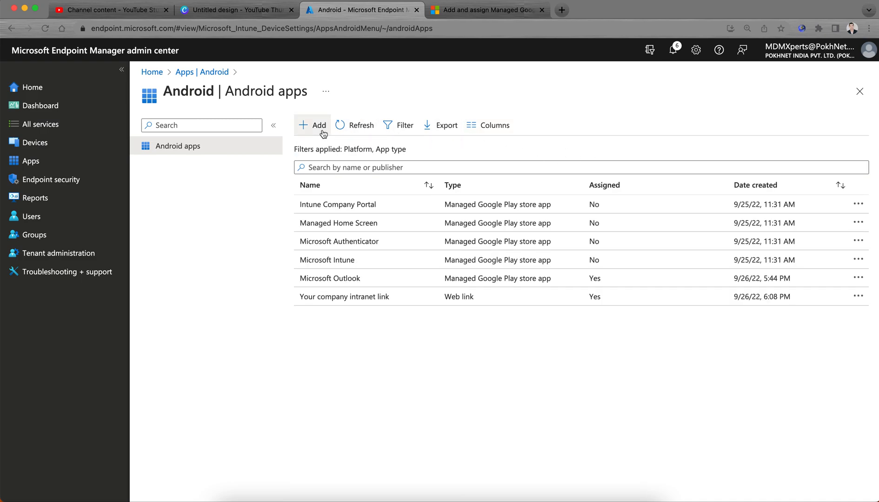
{"action": "left_click", "coordinate": [318, 125]}
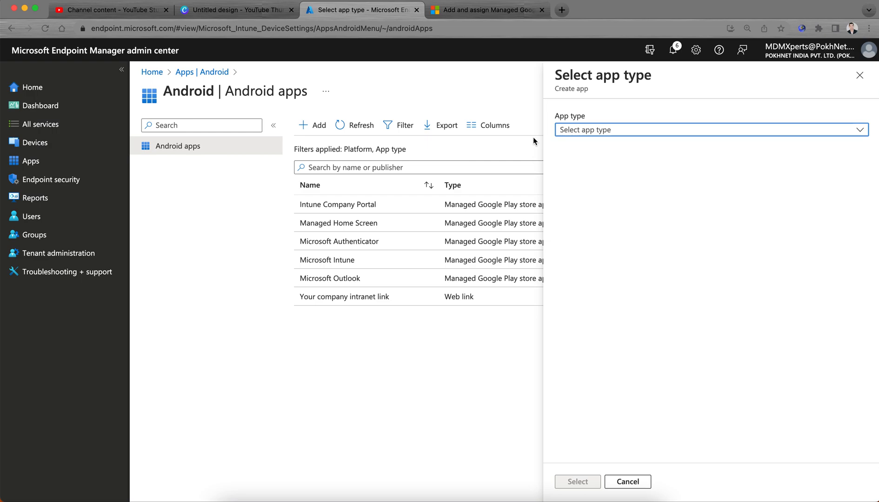
{"action": "left_click", "coordinate": [712, 130]}
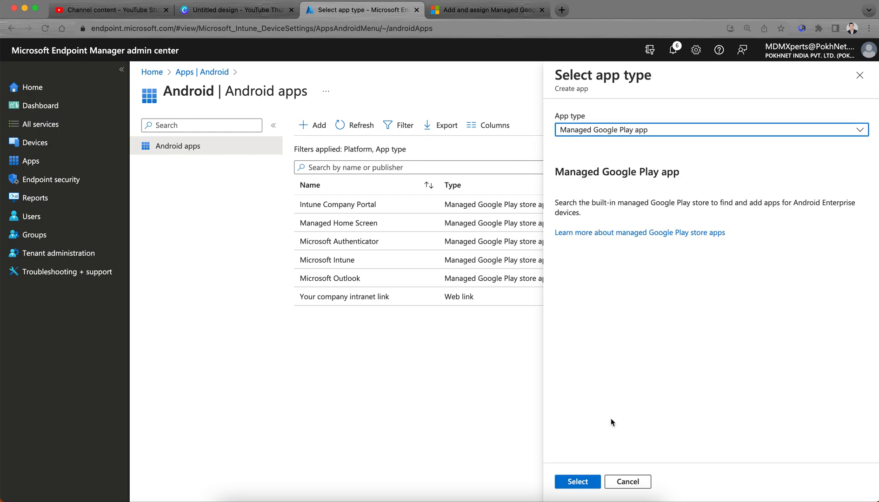
{"action": "left_click", "coordinate": [577, 495]}
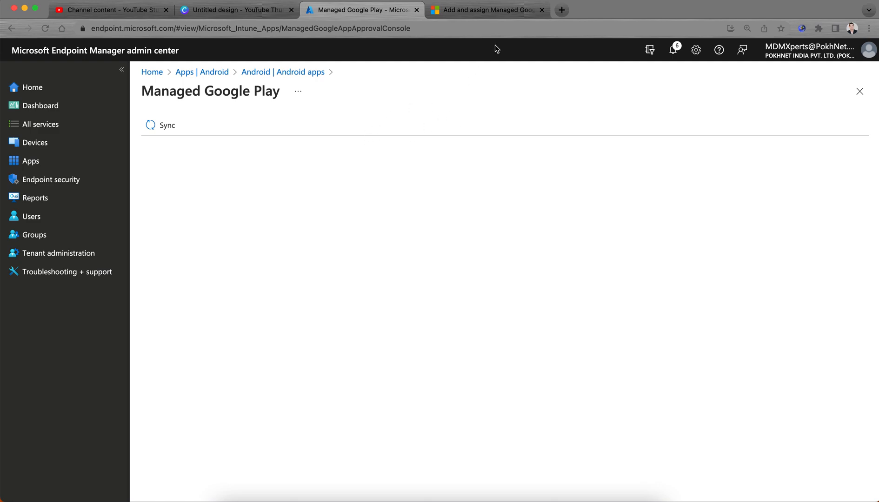
Highlight the web link creation steps in the Managed Google Play apps article, including the store app step
{"action": "left_click", "coordinate": [491, 10]}
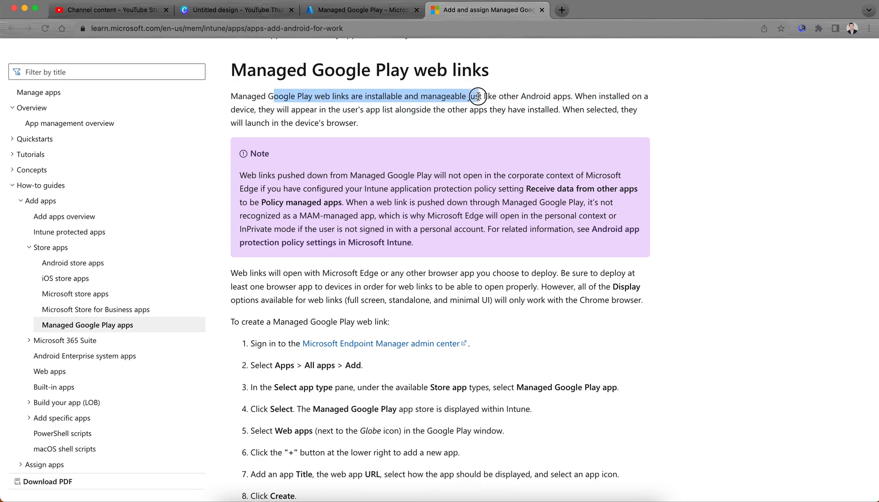
{"action": "left_click_drag", "start_coordinate": [474, 96], "coordinate": [571, 95]}
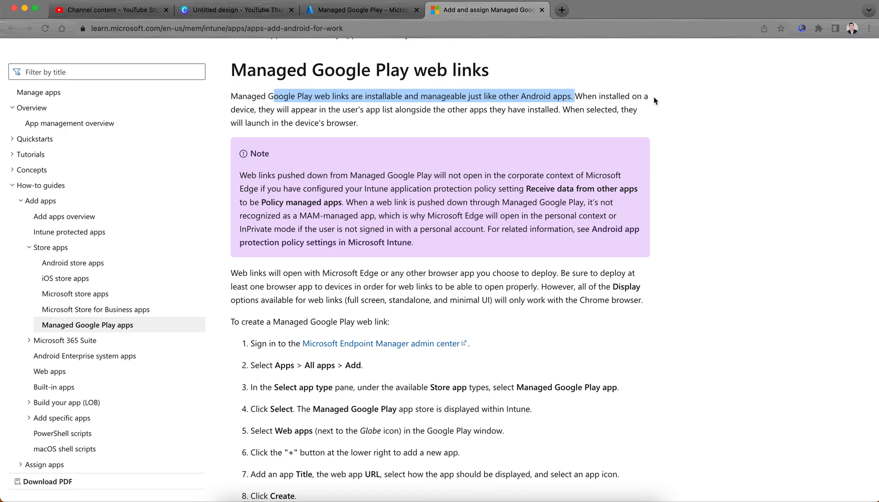
{"action": "mouse_move", "coordinate": [675, 99]}
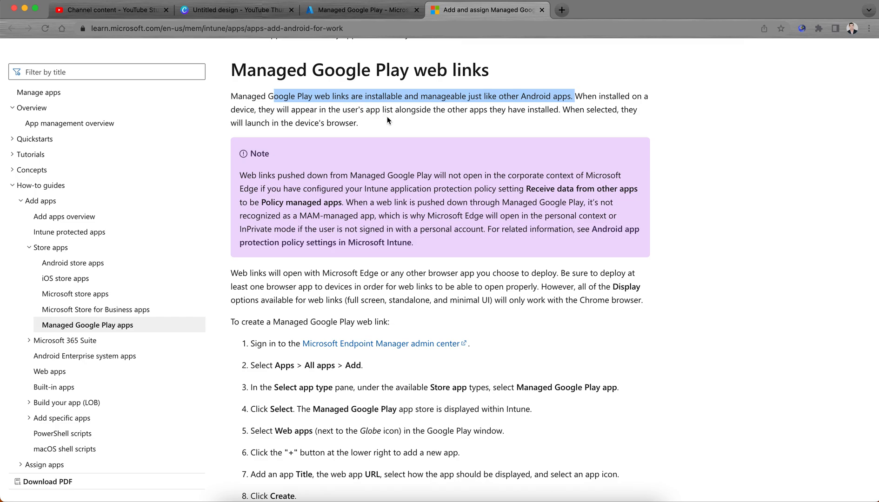
{"action": "mouse_move", "coordinate": [475, 125]}
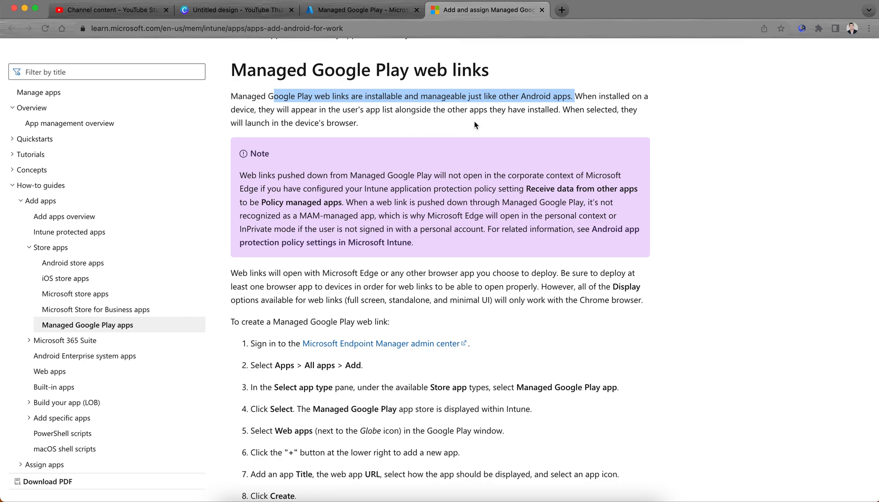
{"action": "mouse_move", "coordinate": [571, 123]}
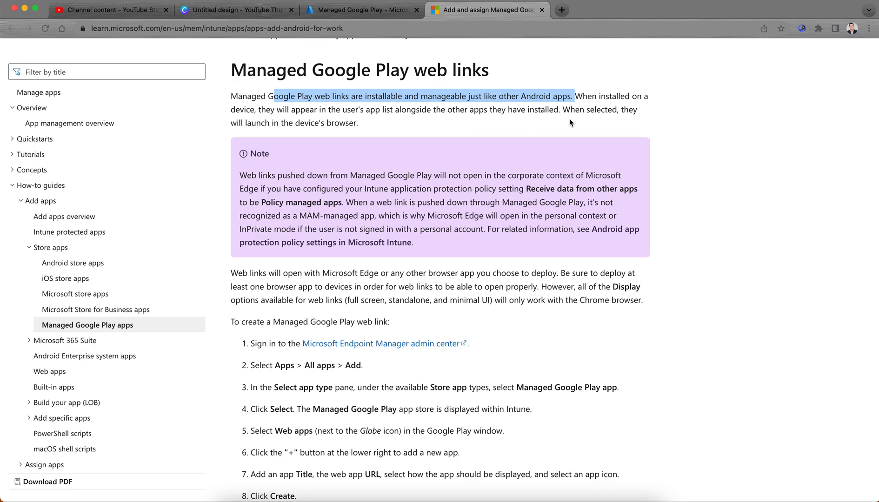
{"action": "mouse_move", "coordinate": [396, 137]}
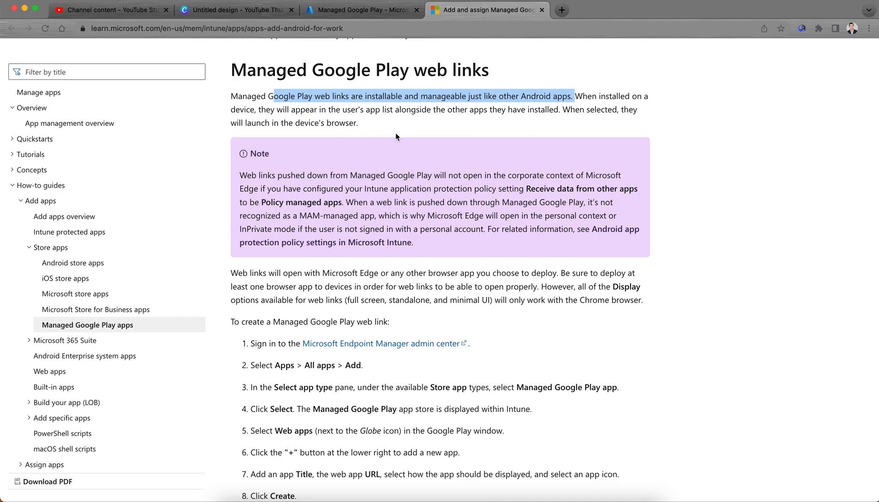
{"action": "mouse_move", "coordinate": [336, 185]}
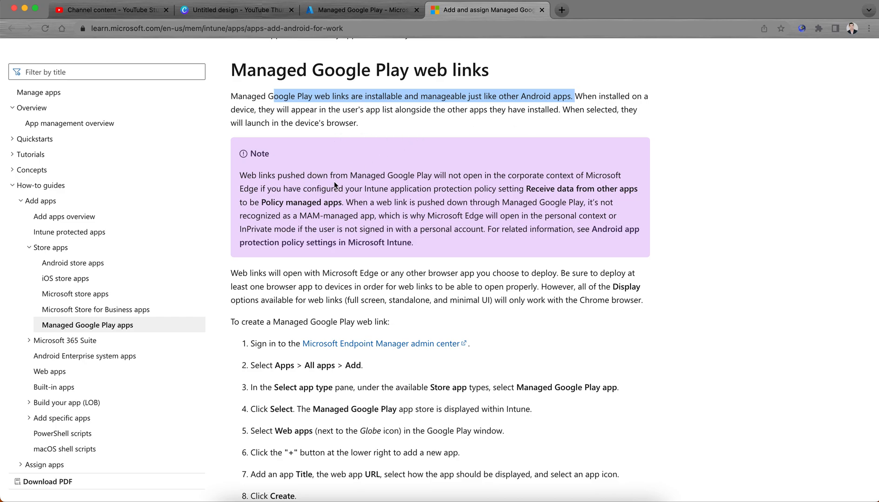
{"action": "mouse_move", "coordinate": [727, 188]}
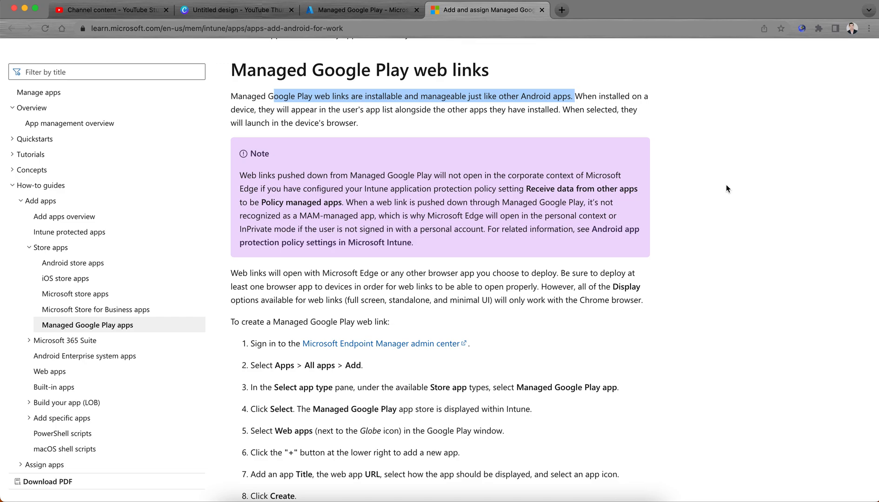
{"action": "scroll", "scroll_direction": "down", "scroll_amount": 3}
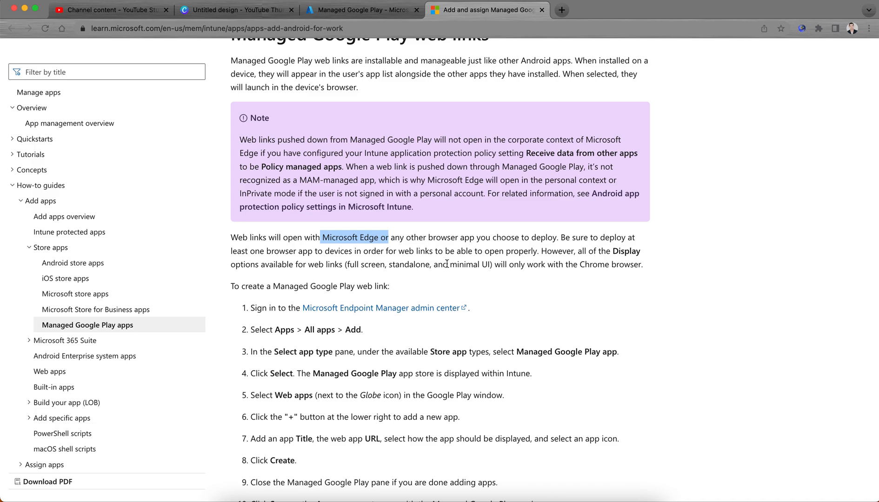
{"action": "mouse_move", "coordinate": [528, 262]}
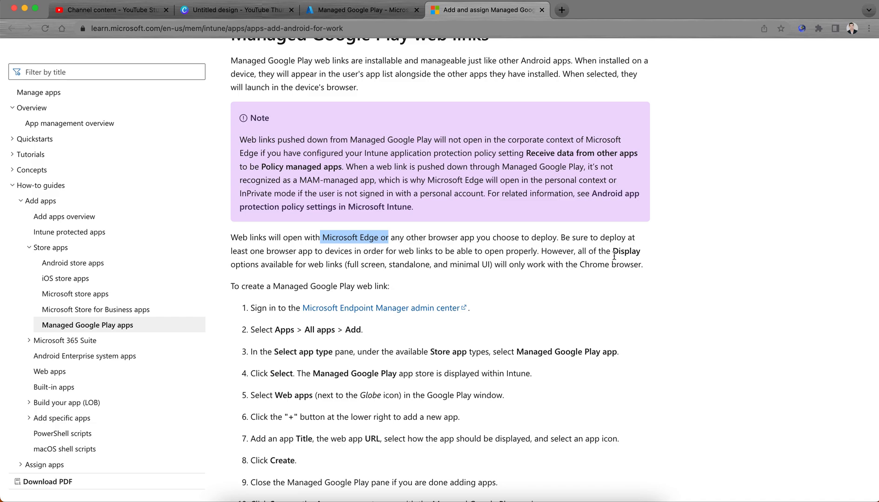
{"action": "mouse_move", "coordinate": [349, 277]}
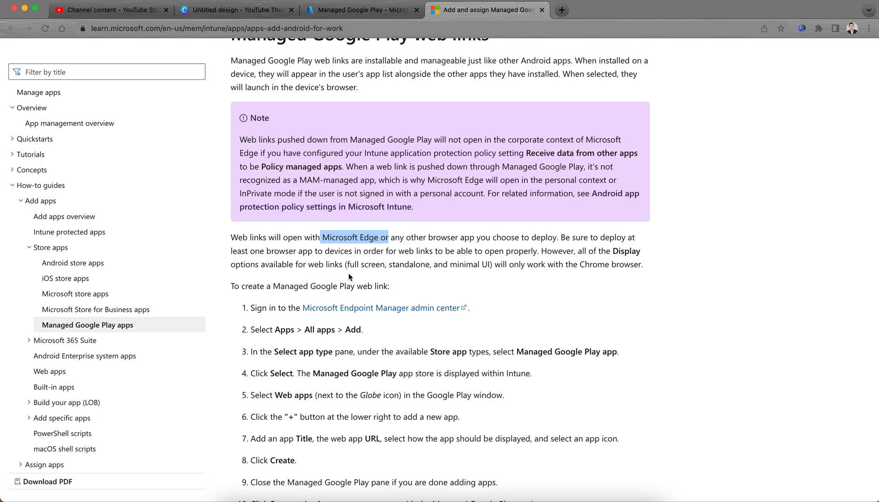
{"action": "mouse_move", "coordinate": [502, 270]}
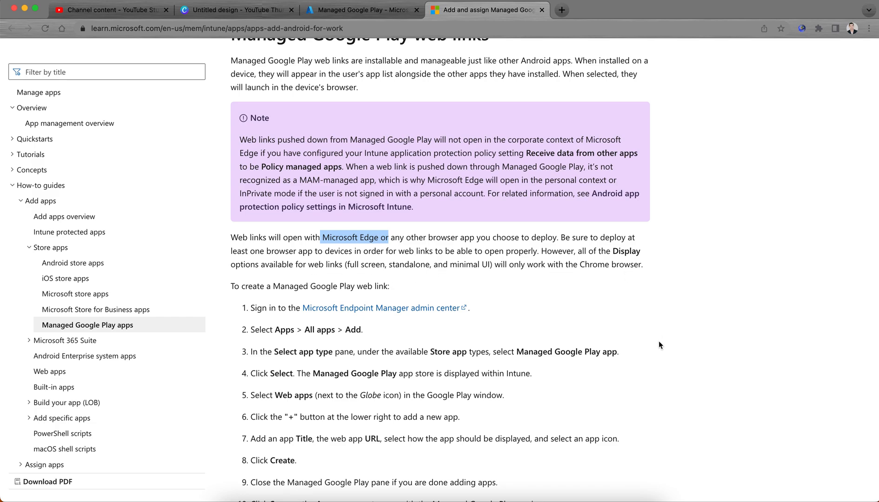
{"action": "scroll", "scroll_direction": "down", "scroll_amount": 3}
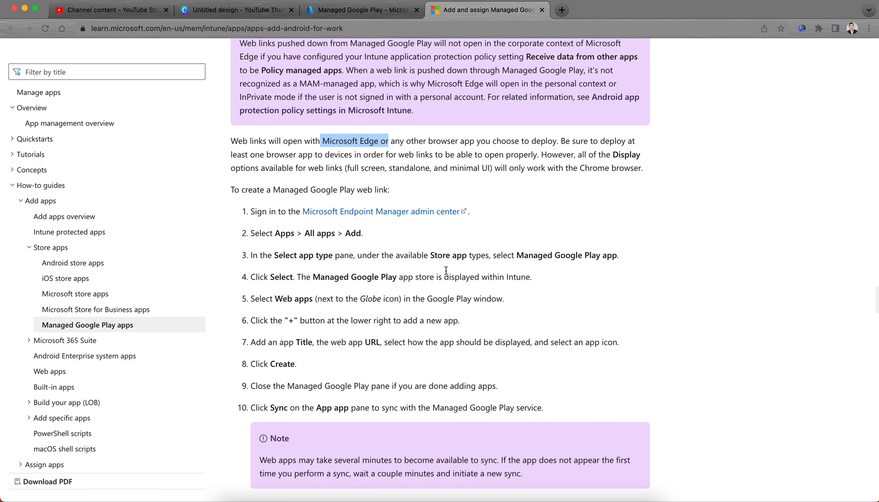
{"action": "left_click_drag", "start_coordinate": [431, 255], "coordinate": [559, 255]}
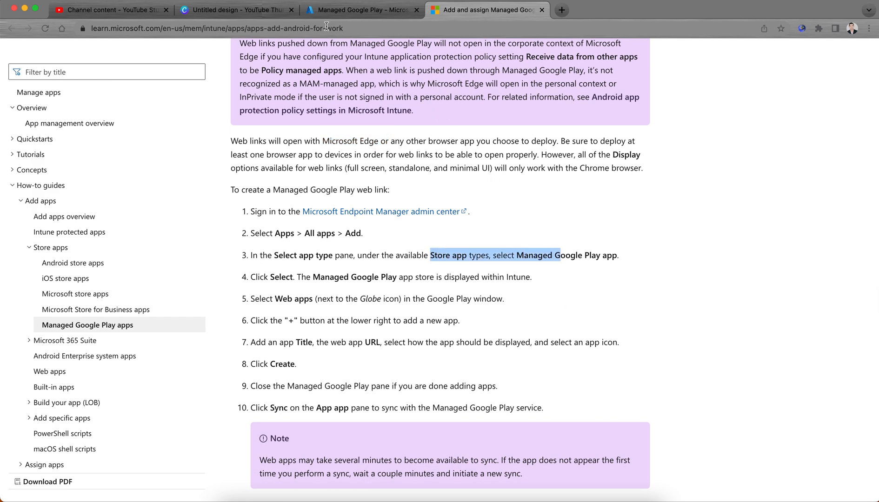
Return to the Managed Google Play console and open its web/private apps section
{"action": "left_click", "coordinate": [367, 11]}
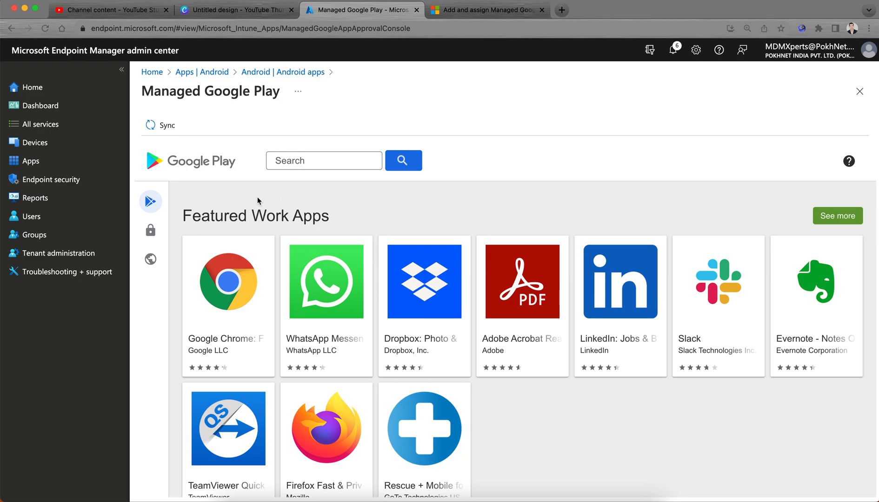
{"action": "mouse_move", "coordinate": [205, 195]}
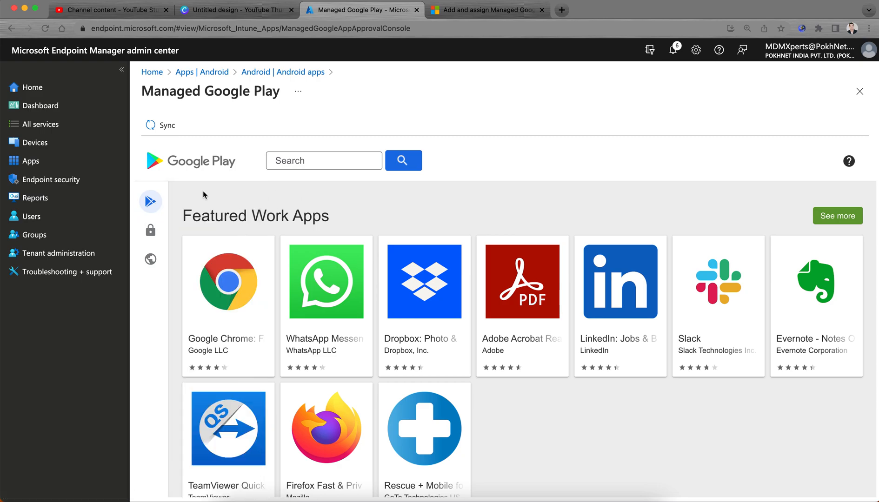
{"action": "mouse_move", "coordinate": [314, 197]}
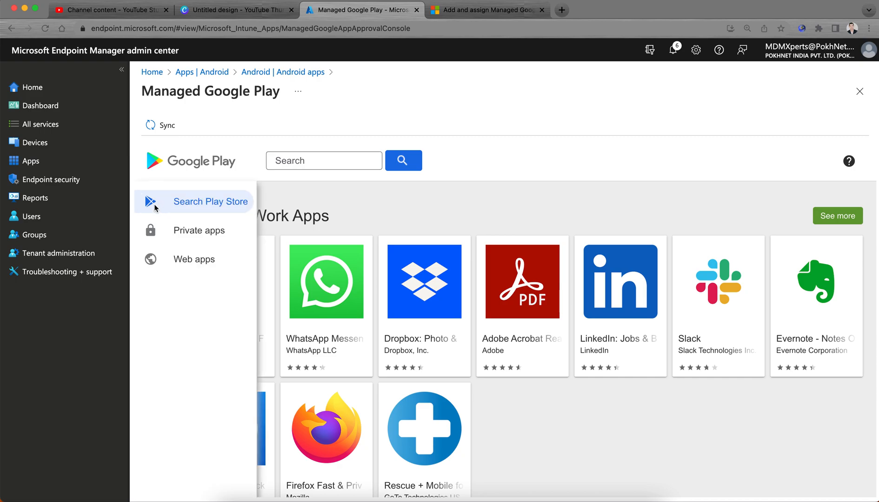
{"action": "mouse_move", "coordinate": [198, 211]}
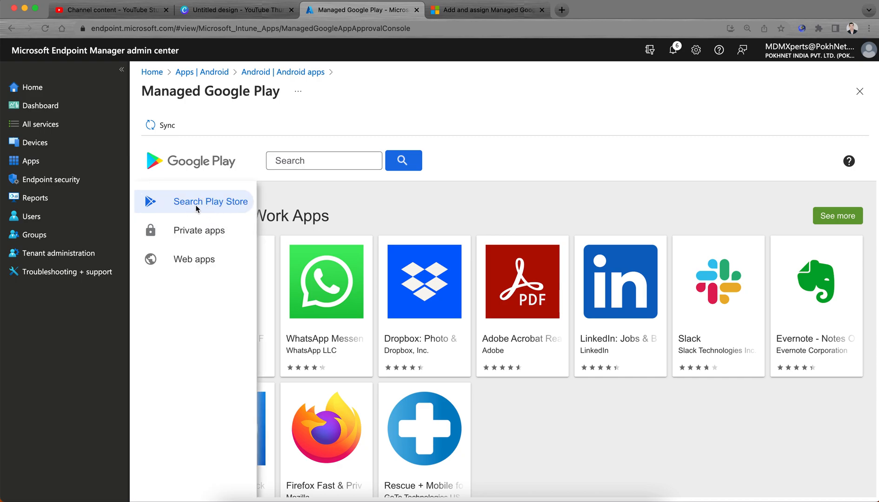
{"action": "mouse_move", "coordinate": [215, 215]}
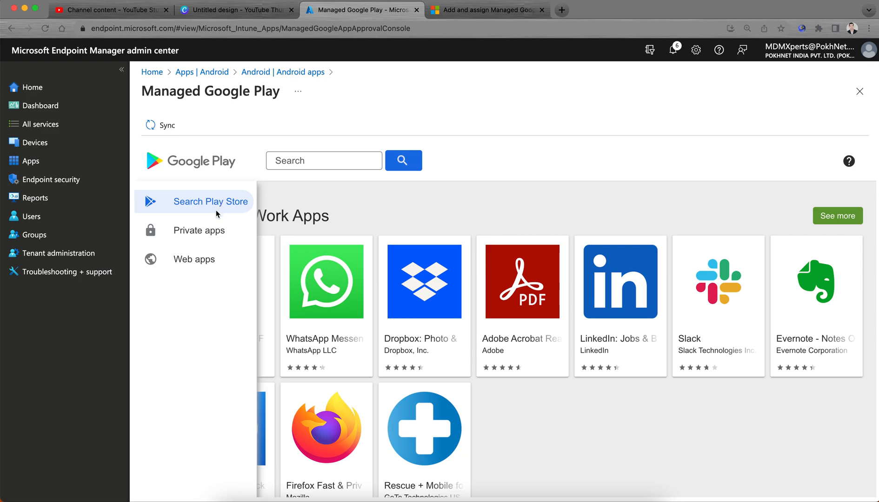
{"action": "left_click", "coordinate": [199, 230]}
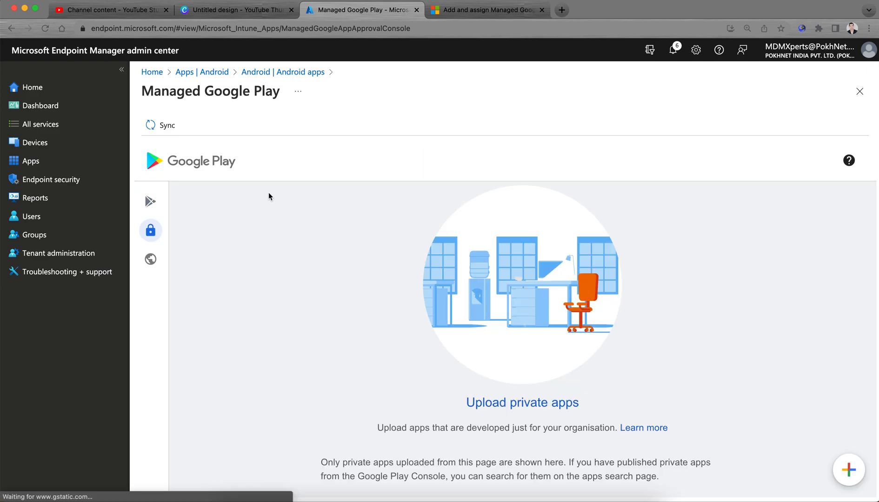
{"action": "mouse_move", "coordinate": [563, 388]}
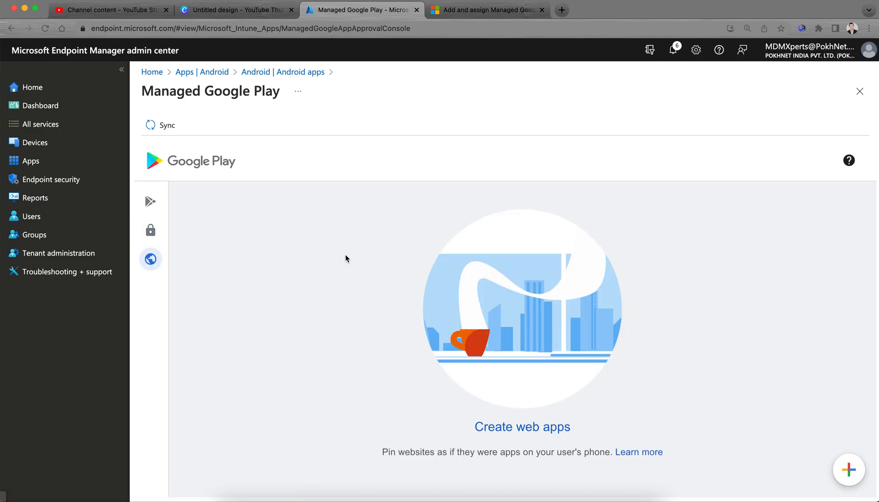
{"action": "mouse_move", "coordinate": [516, 427]}
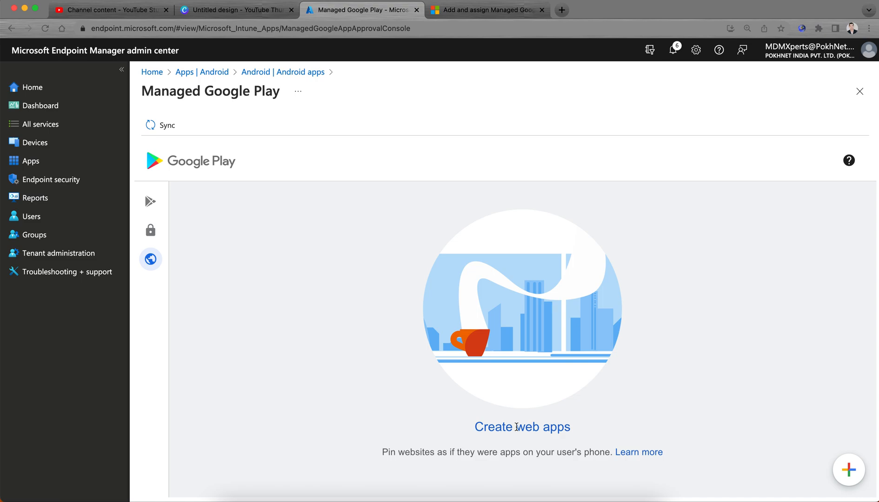
{"action": "mouse_move", "coordinate": [828, 461]}
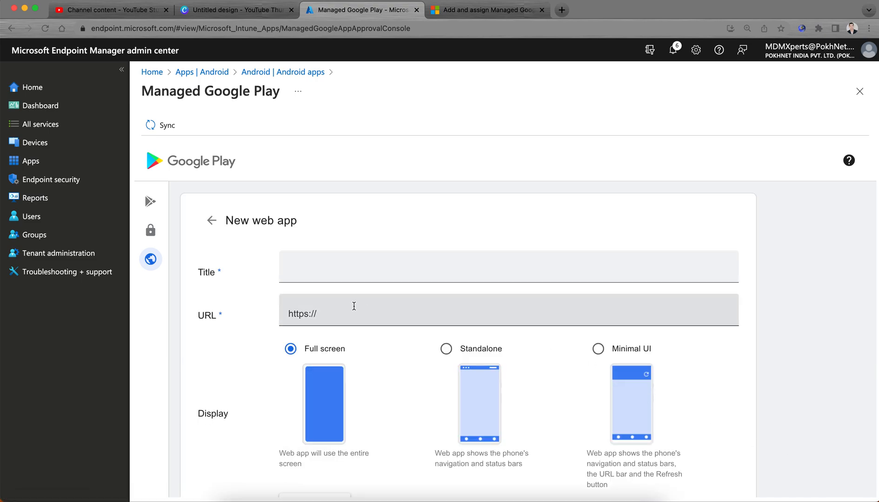
{"action": "type", "text": "Your android web"}
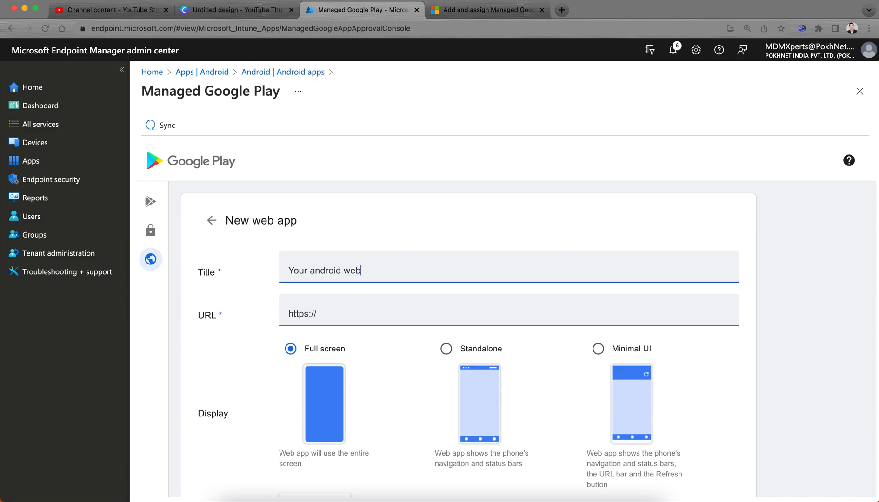
{"action": "type", "text": "Yourndroid web apps"}
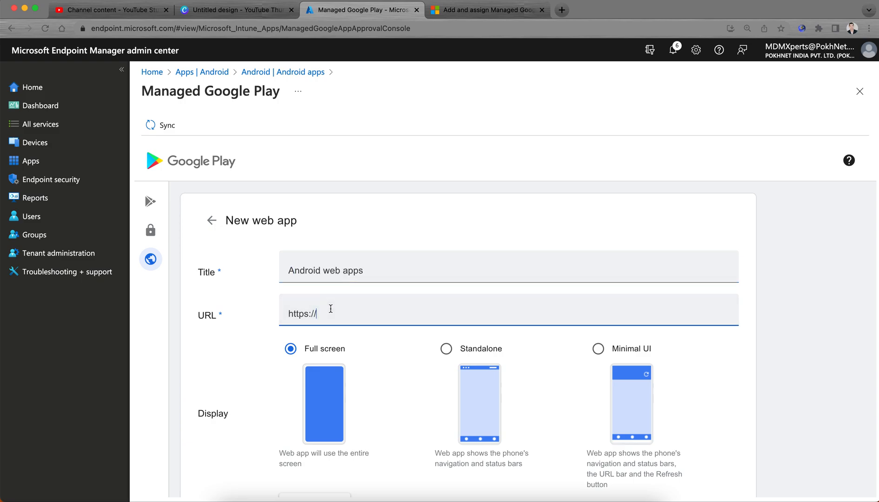
{"action": "type", "text": "compnay"}
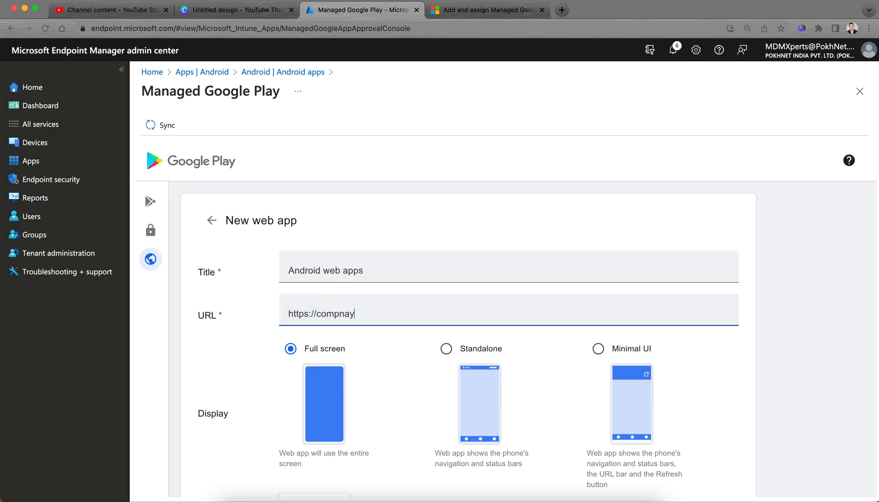
{"action": "key", "text": "Backspace"}
{"action": "type", "text": "anyandroidwe"}
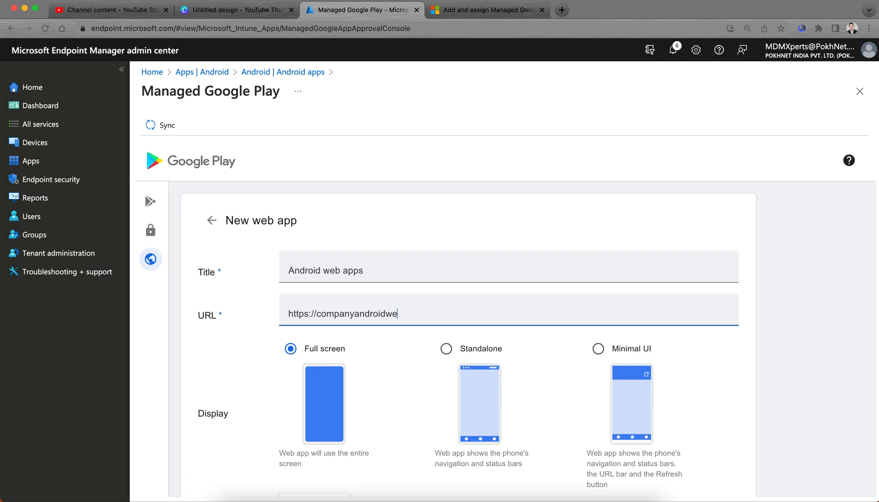
{"action": "type", "text": "bapps.com"}
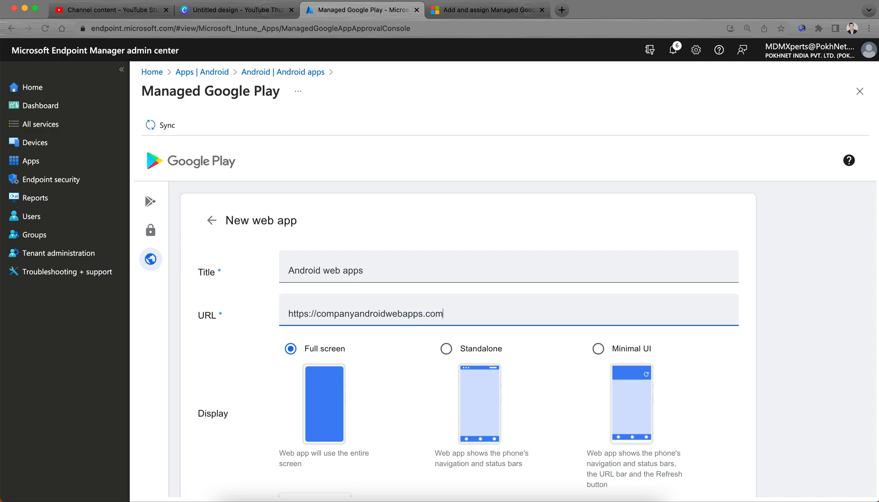
Choose Minimal UI as the web app's display mode rather than full screen
{"action": "scroll", "scroll_direction": "down", "scroll_amount": 3}
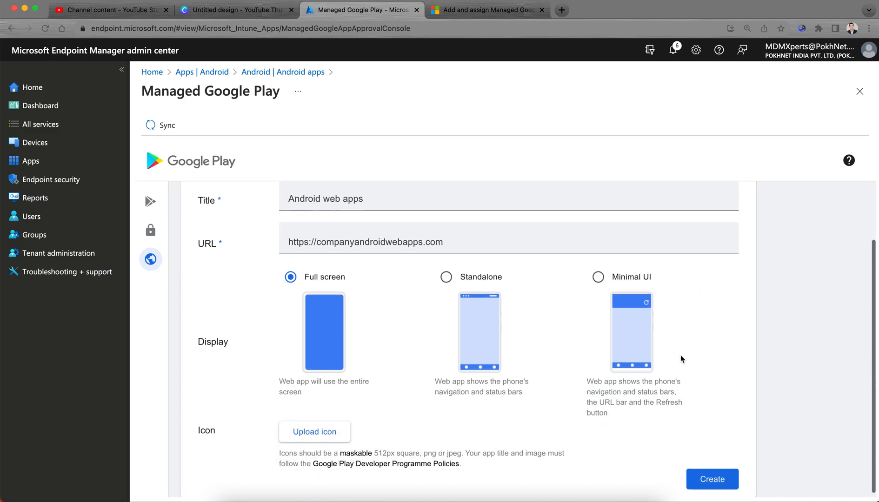
{"action": "mouse_move", "coordinate": [588, 323]}
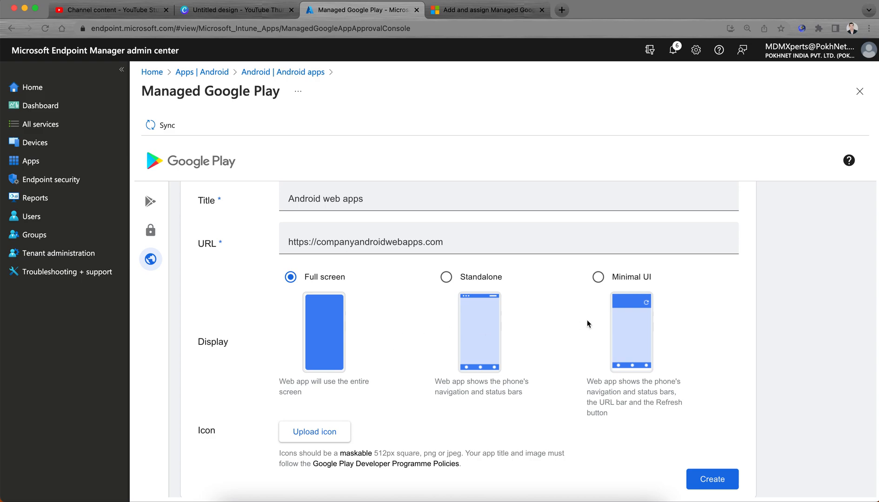
{"action": "left_click", "coordinate": [597, 277]}
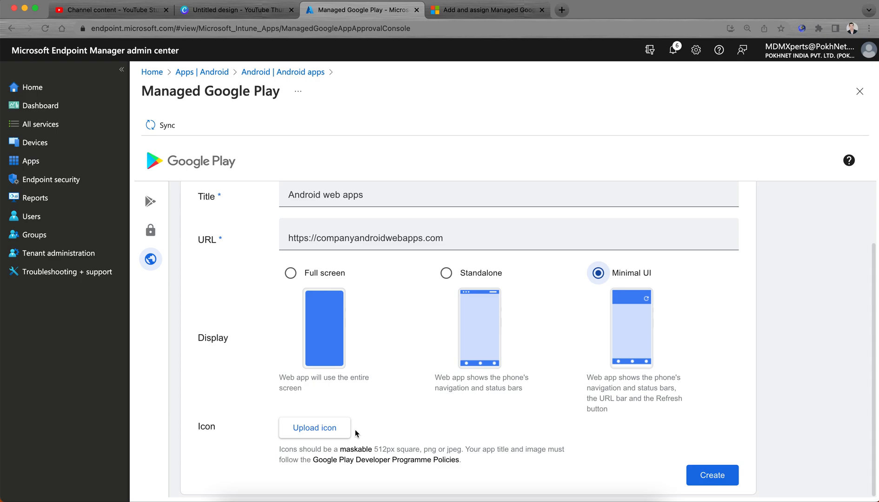
{"action": "mouse_move", "coordinate": [491, 473]}
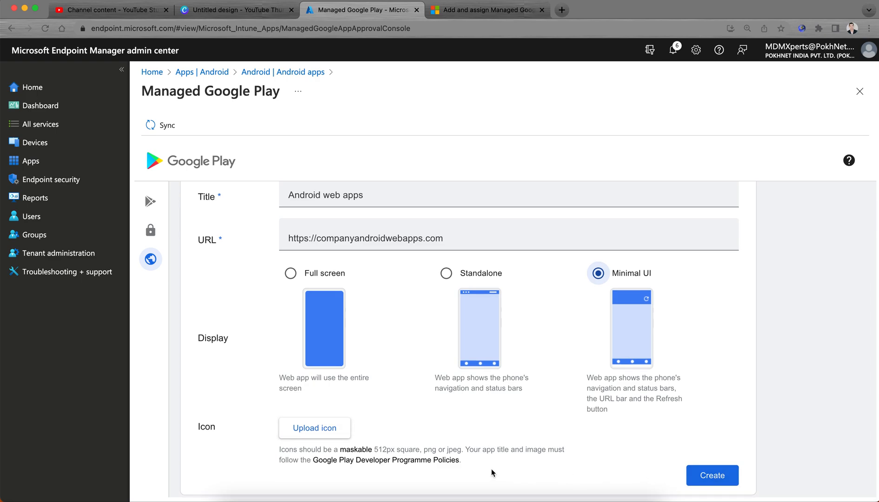
{"action": "left_click_drag", "start_coordinate": [375, 449], "coordinate": [481, 449]}
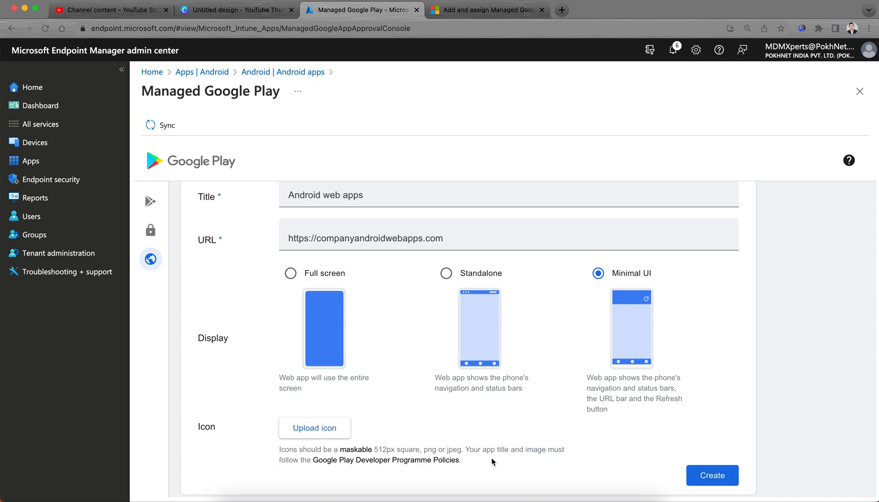
{"action": "mouse_move", "coordinate": [717, 478]}
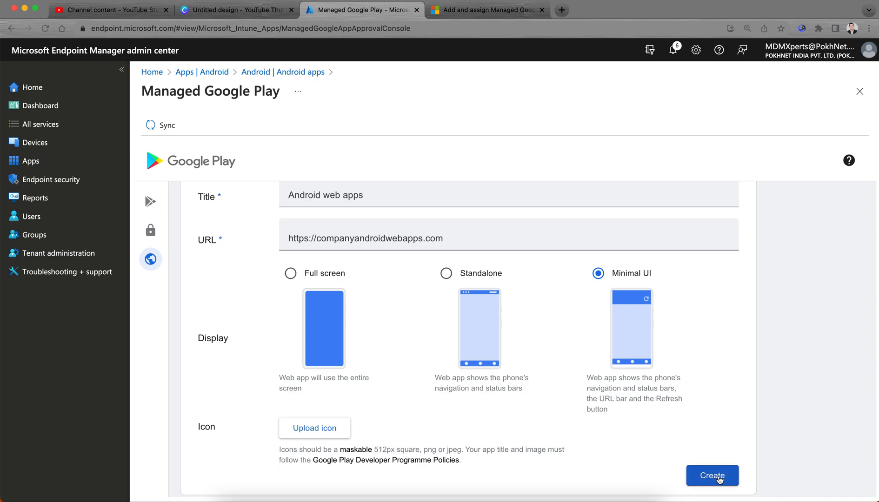
Create the Android web app so its tile appears under Web apps, not yet available
{"action": "left_click", "coordinate": [712, 475]}
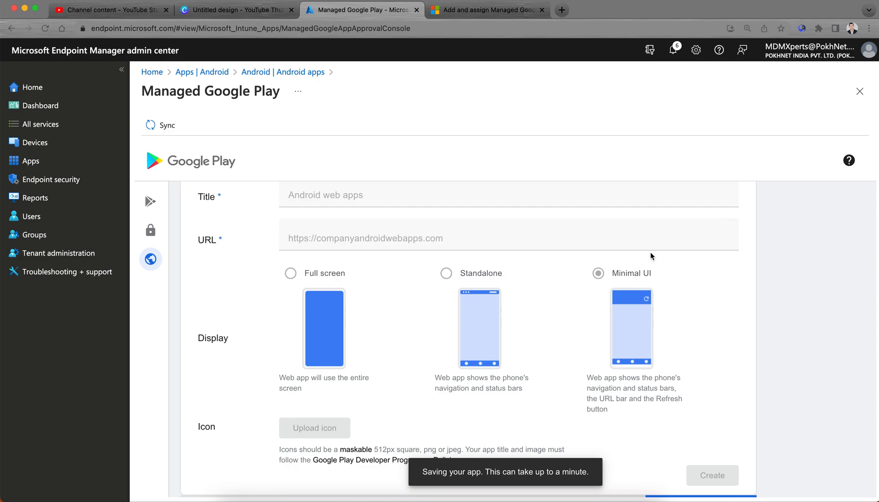
{"action": "mouse_move", "coordinate": [668, 259]}
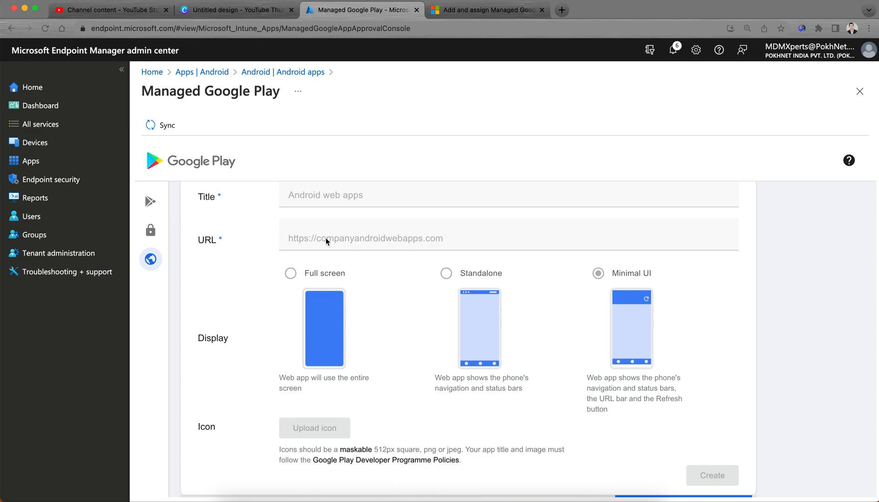
{"action": "mouse_move", "coordinate": [443, 253]}
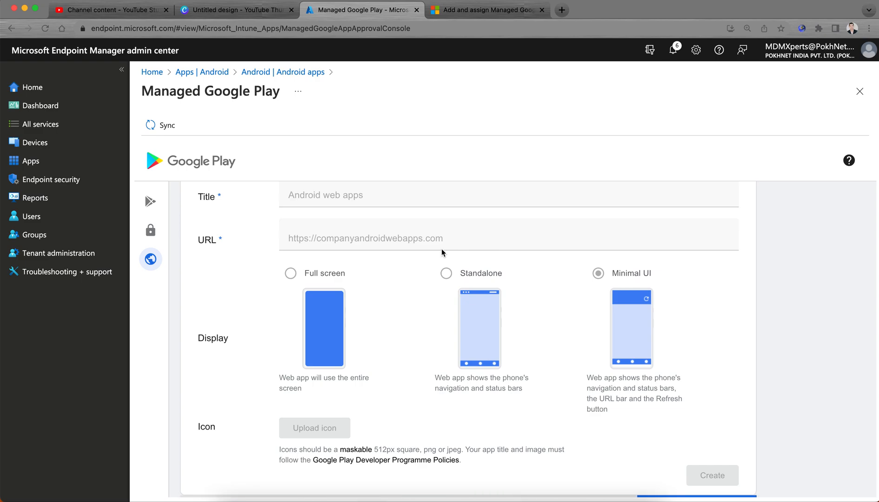
{"action": "left_click", "coordinate": [712, 476]}
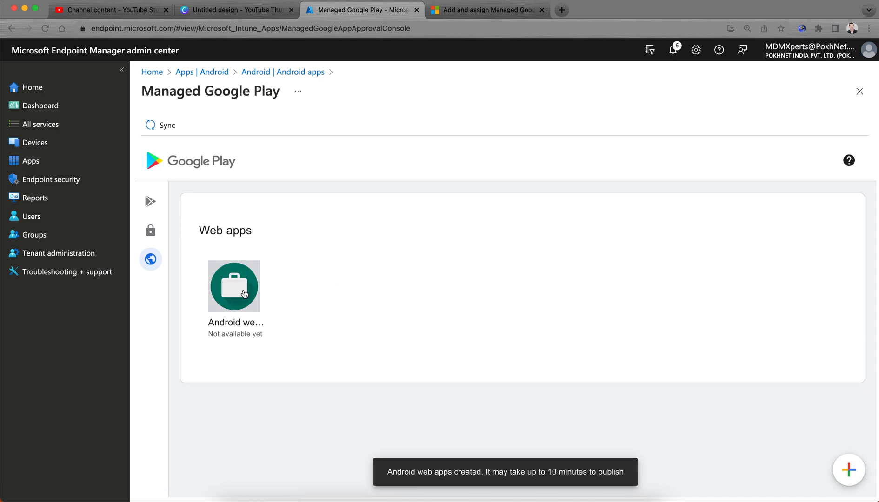
{"action": "mouse_move", "coordinate": [271, 287]}
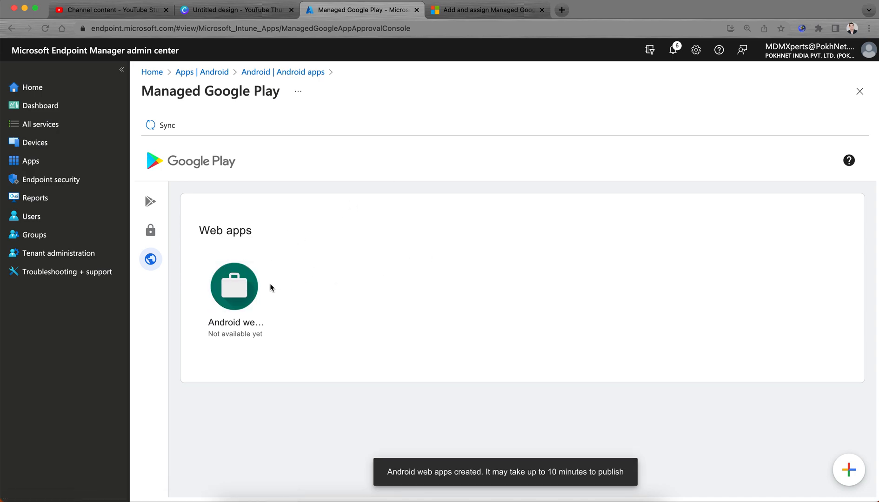
{"action": "mouse_move", "coordinate": [822, 110]}
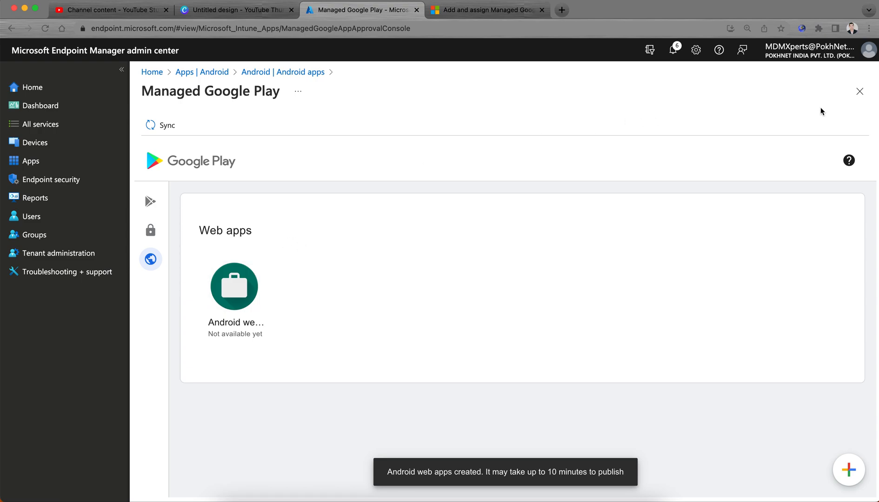
Close the Managed Google Play pane to return to the Android apps list
{"action": "left_click", "coordinate": [859, 91]}
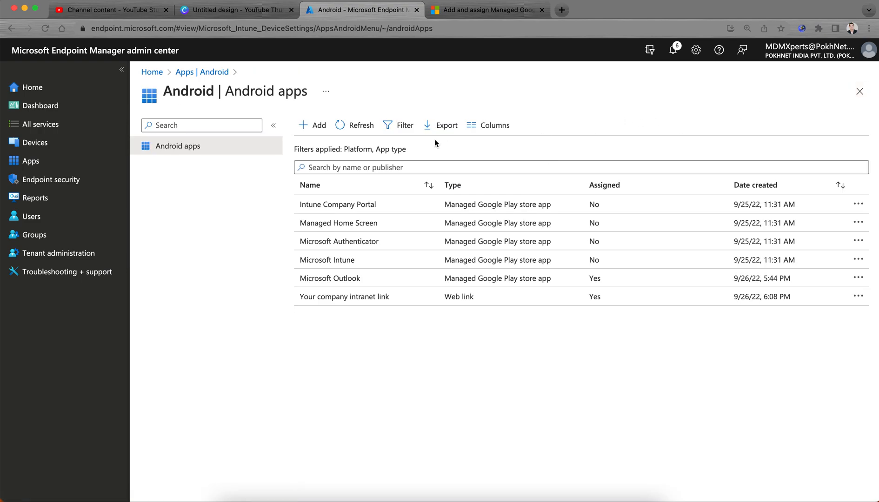
{"action": "mouse_move", "coordinate": [394, 328]}
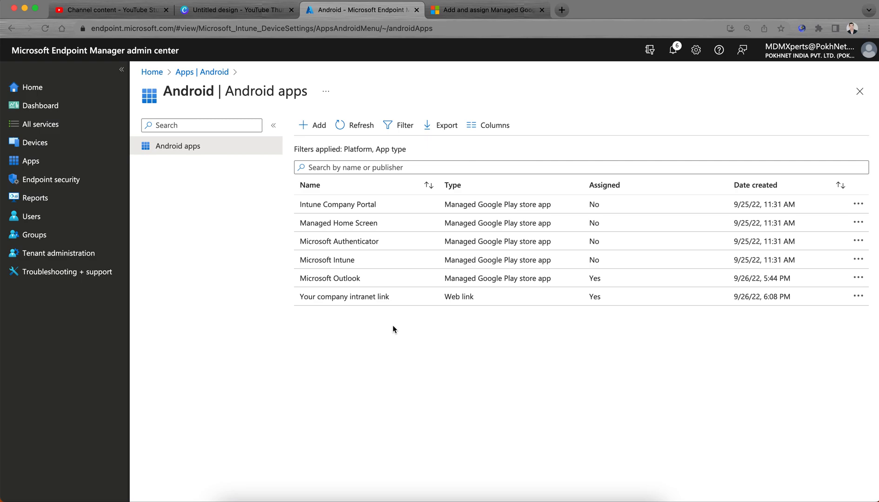
{"action": "mouse_move", "coordinate": [401, 227]}
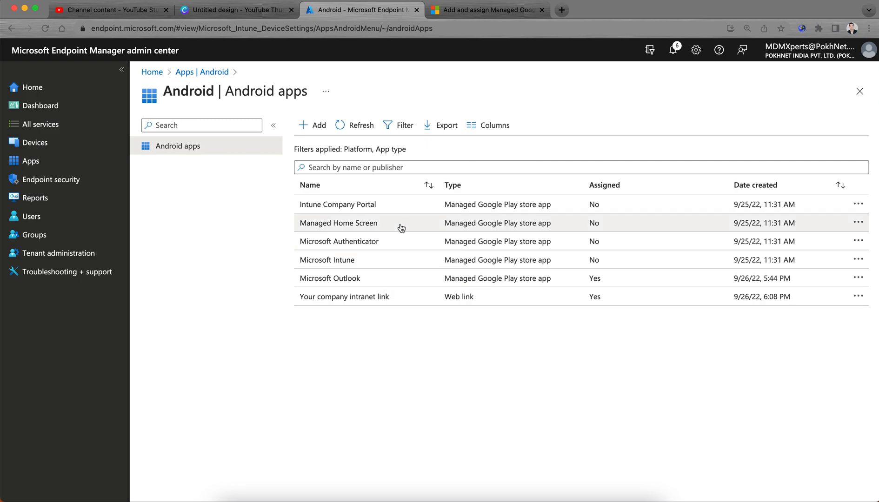
{"action": "mouse_move", "coordinate": [377, 294]}
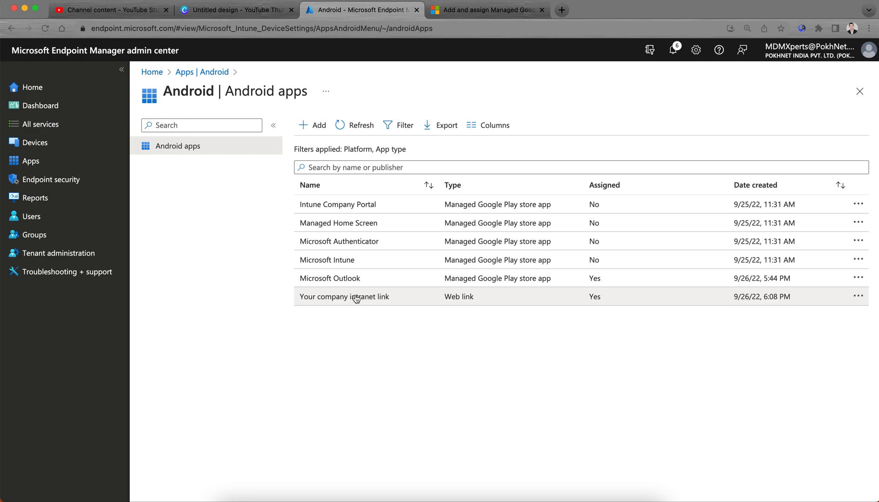
{"action": "left_click", "coordinate": [312, 124]}
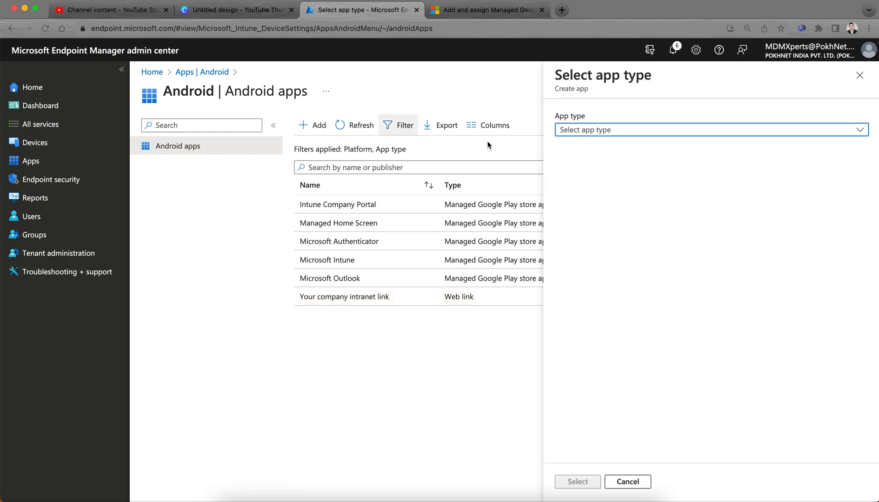
{"action": "left_click", "coordinate": [712, 131]}
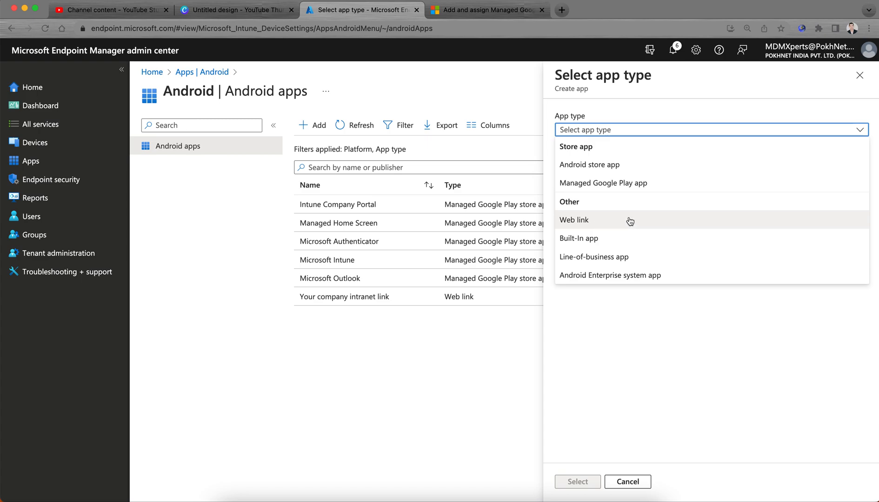
{"action": "mouse_move", "coordinate": [660, 195]}
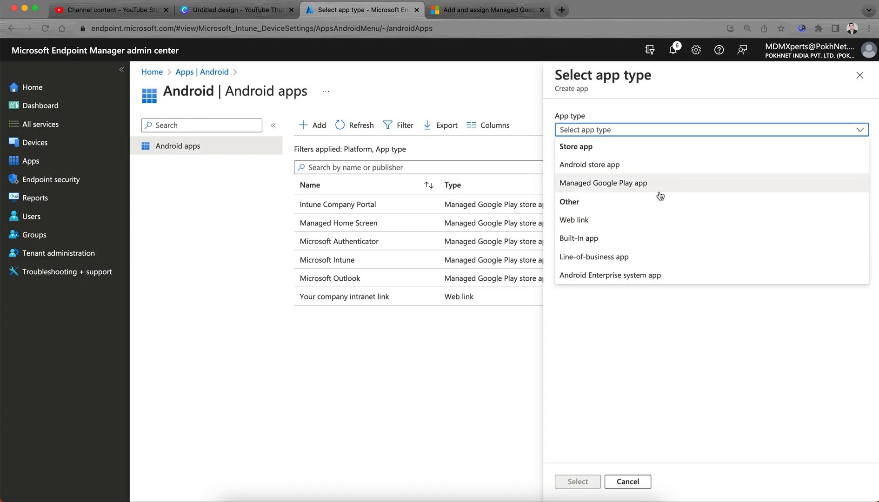
{"action": "mouse_move", "coordinate": [679, 181]}
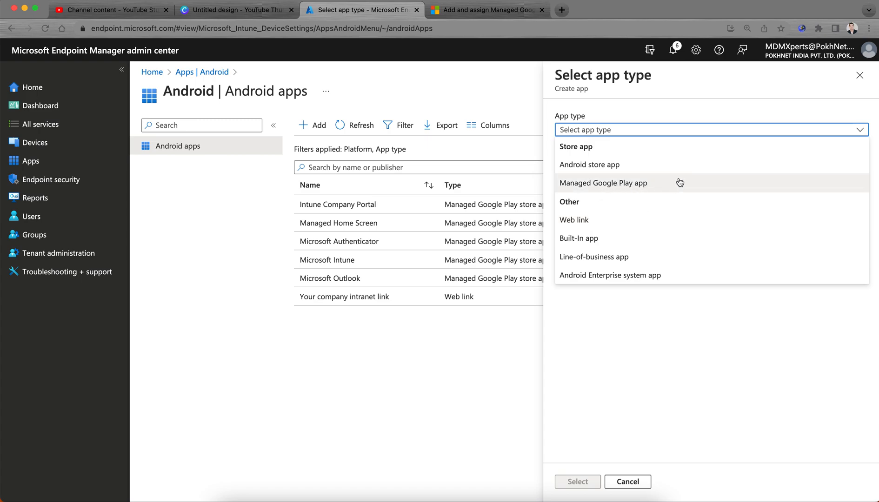
{"action": "mouse_move", "coordinate": [652, 186]}
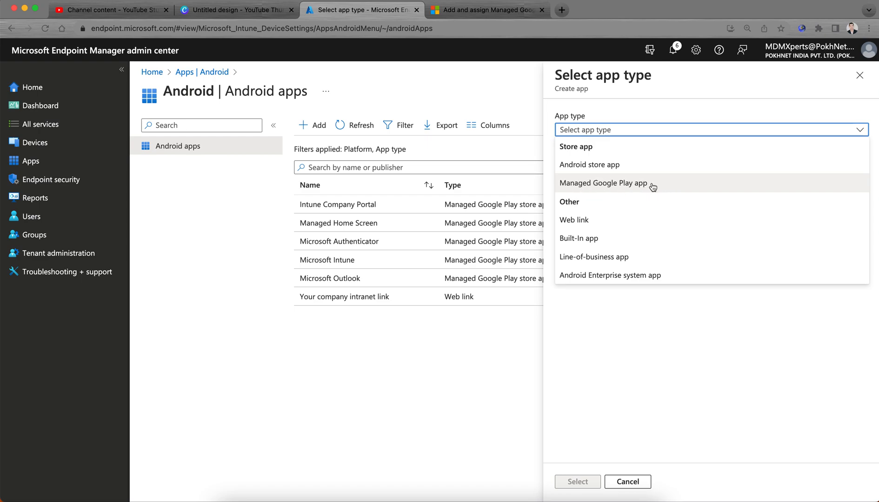
{"action": "mouse_move", "coordinate": [658, 185]}
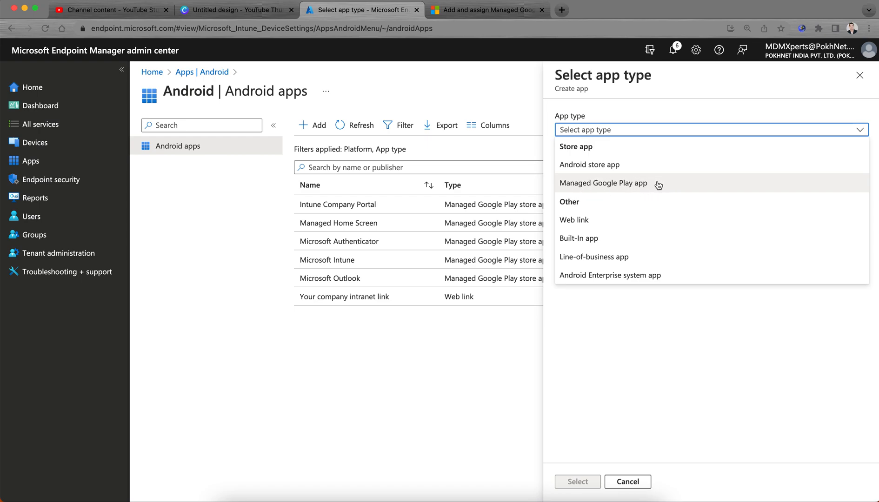
{"action": "mouse_move", "coordinate": [657, 184]}
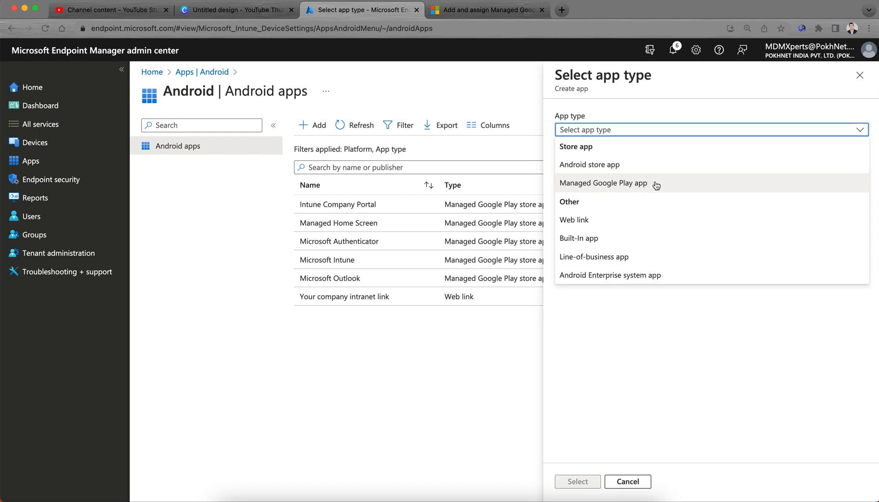
{"action": "mouse_move", "coordinate": [653, 193]}
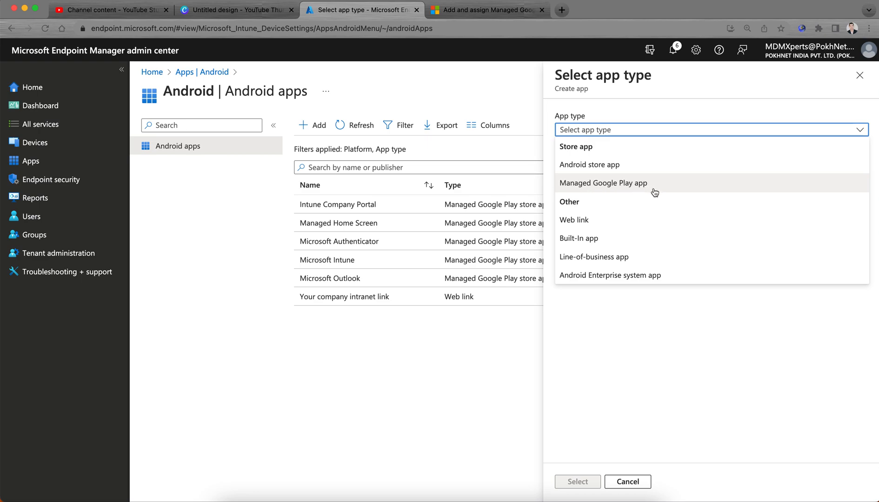
{"action": "mouse_move", "coordinate": [620, 225]}
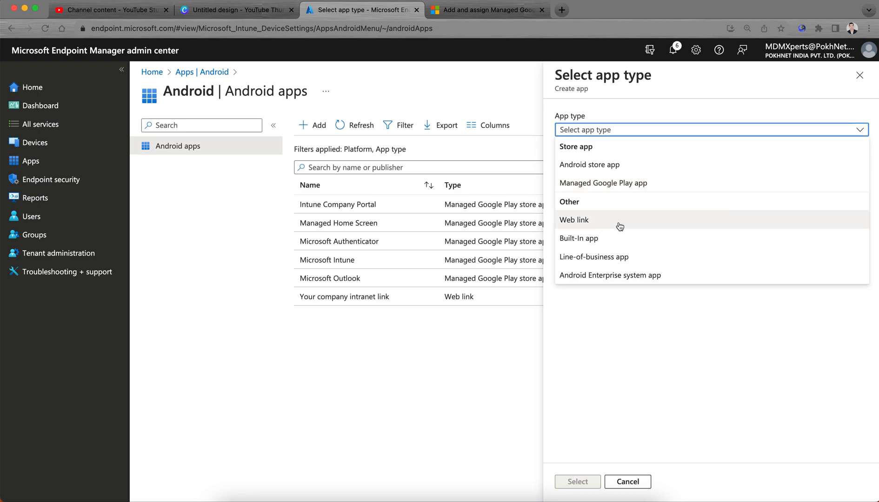
{"action": "mouse_move", "coordinate": [614, 223]}
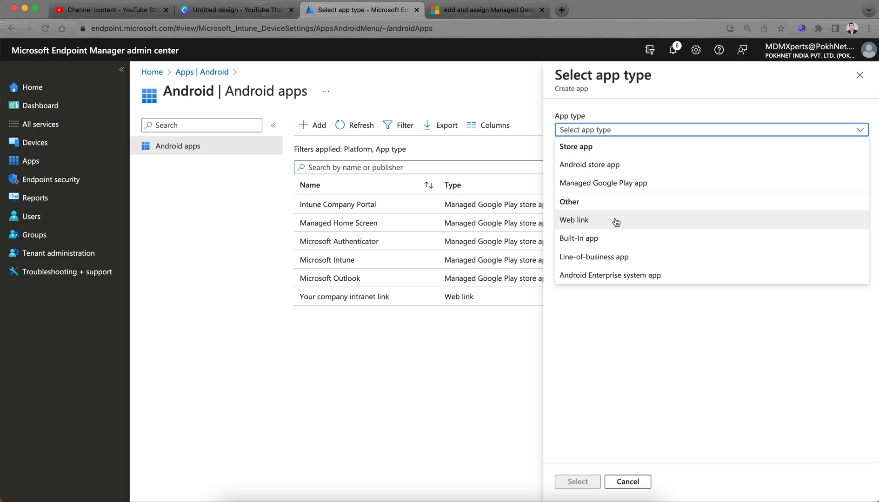
{"action": "mouse_move", "coordinate": [624, 189]}
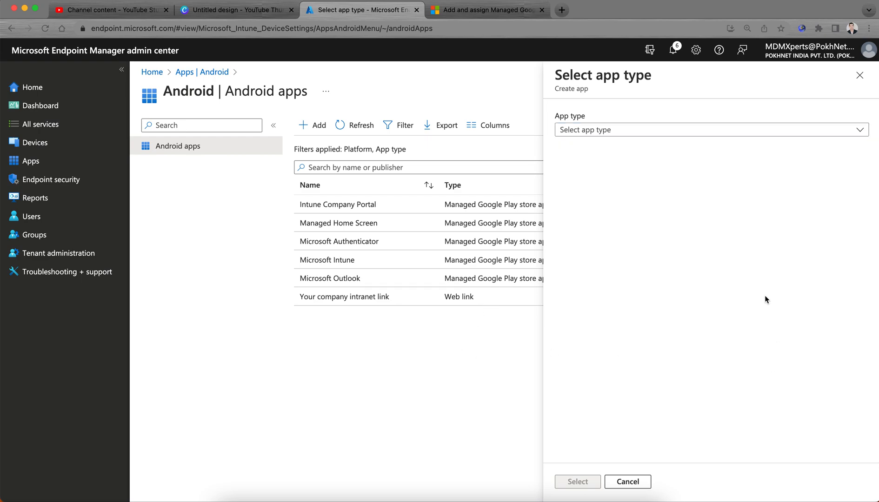
{"action": "left_click", "coordinate": [626, 495]}
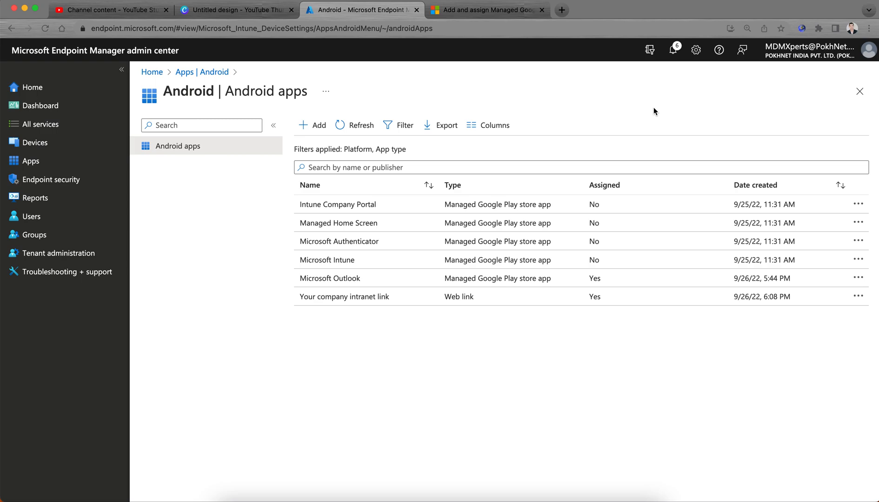
{"action": "left_click", "coordinate": [487, 11]}
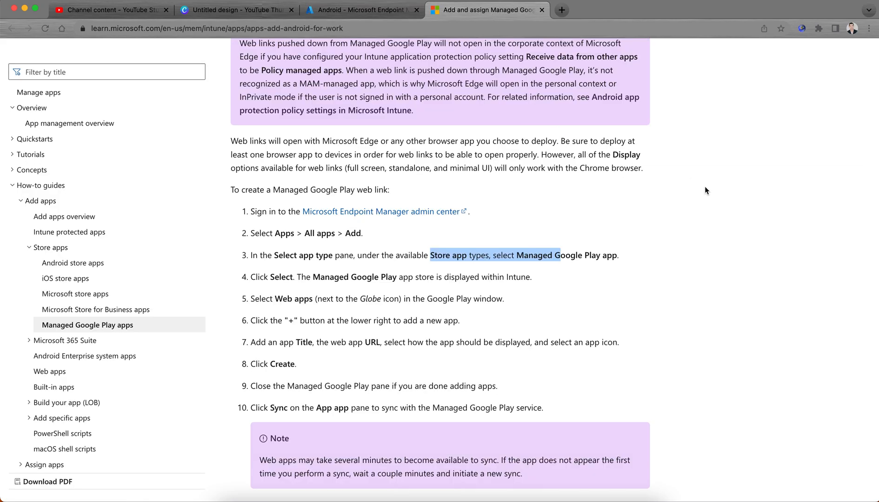
{"action": "scroll", "scroll_direction": "down", "scroll_amount": 3}
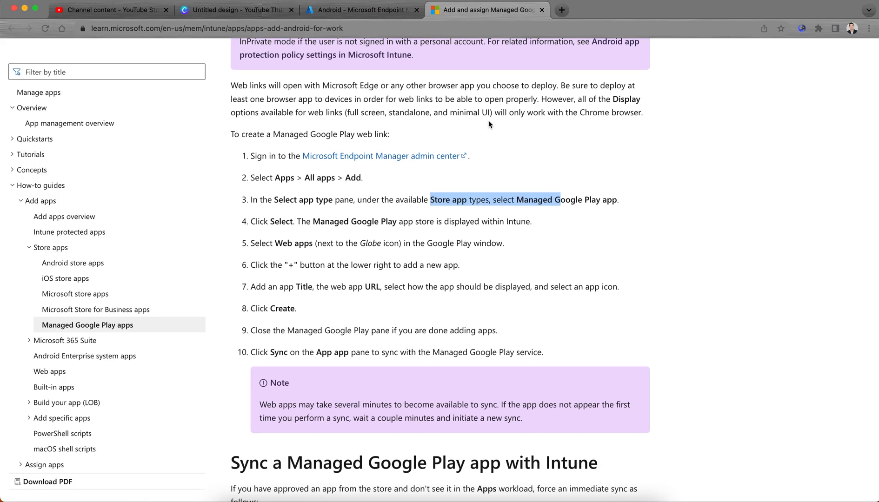
{"action": "scroll", "scroll_direction": "down", "scroll_amount": 3}
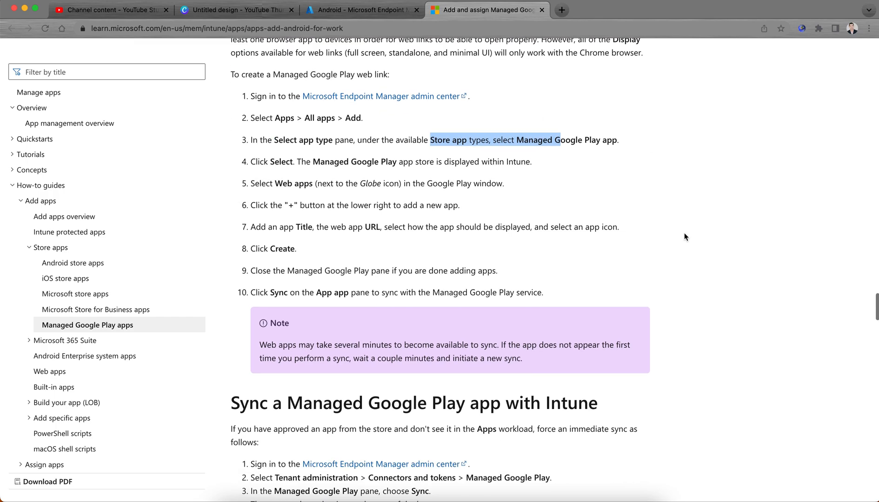
{"action": "scroll", "scroll_direction": "down", "scroll_amount": 3}
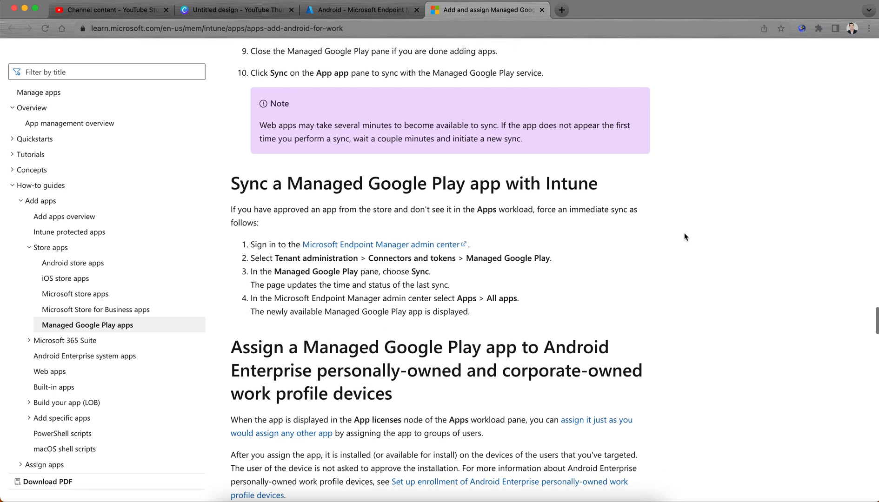
{"action": "scroll", "scroll_direction": "down", "scroll_amount": 3}
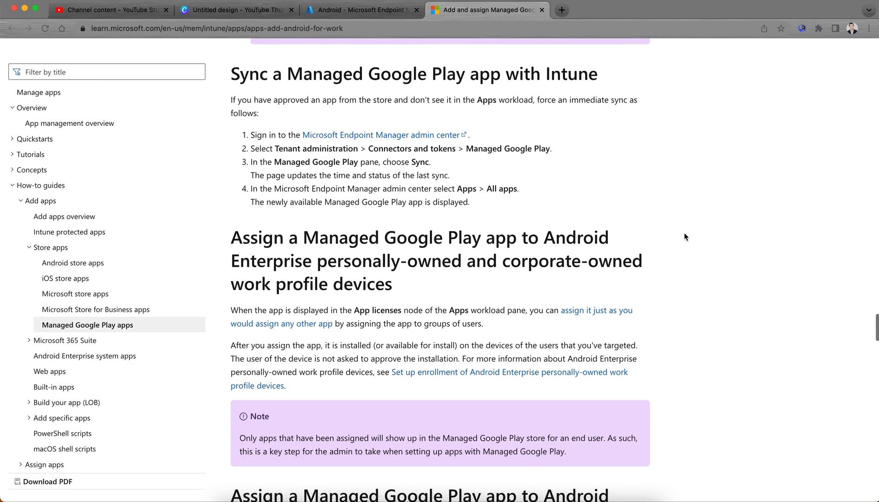
{"action": "scroll", "scroll_direction": "down", "scroll_amount": 3}
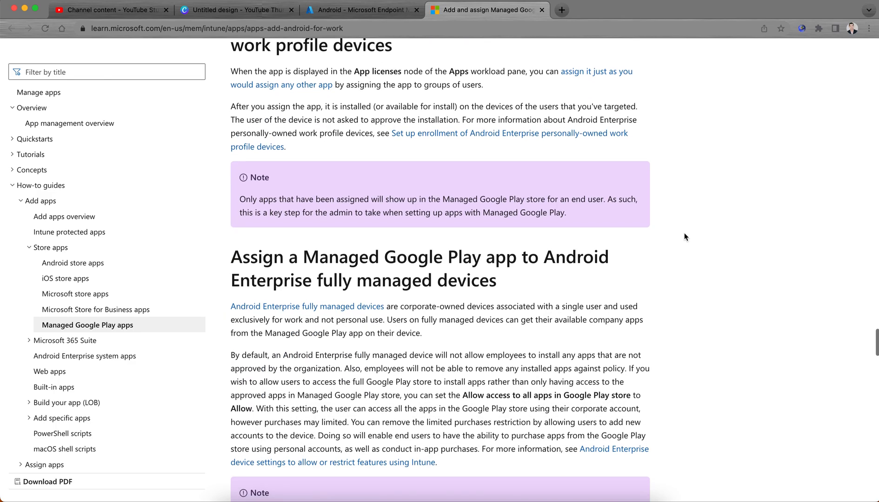
{"action": "left_click", "coordinate": [367, 10]}
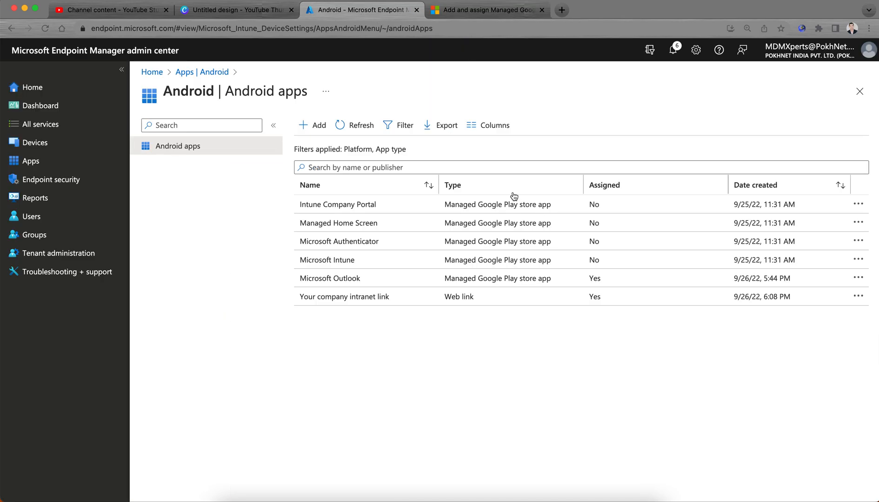